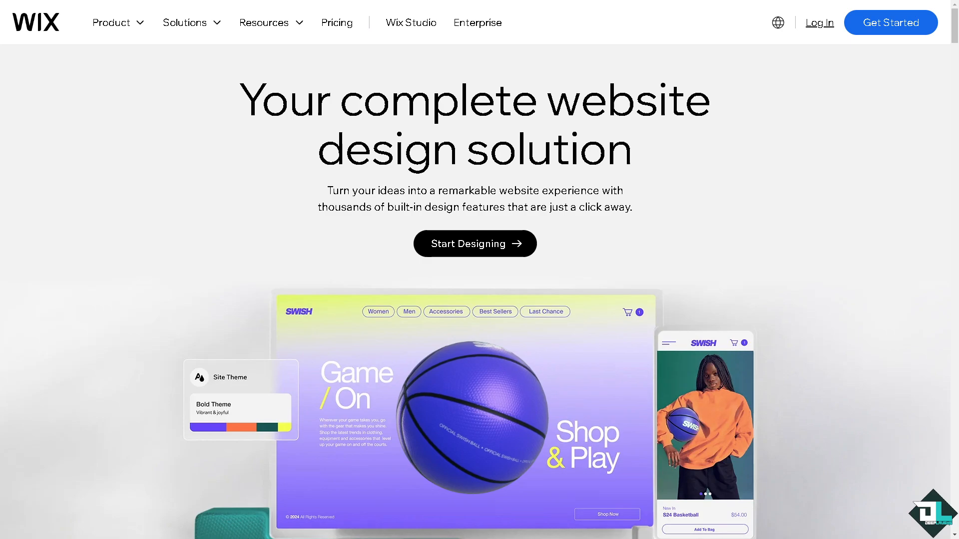
Step: Sign in from the Wix homepage to reach the site dashboard
scroll("down", 3)
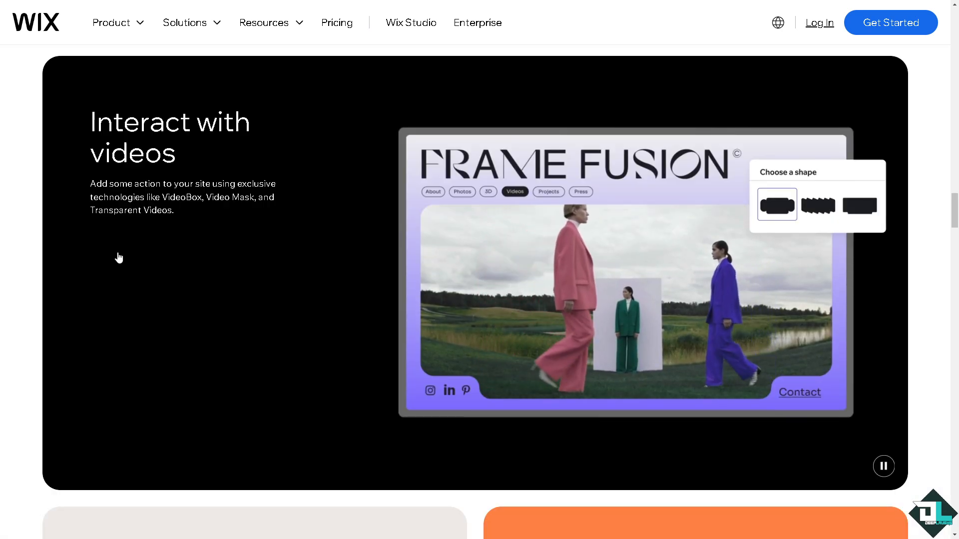
left_click(817, 204)
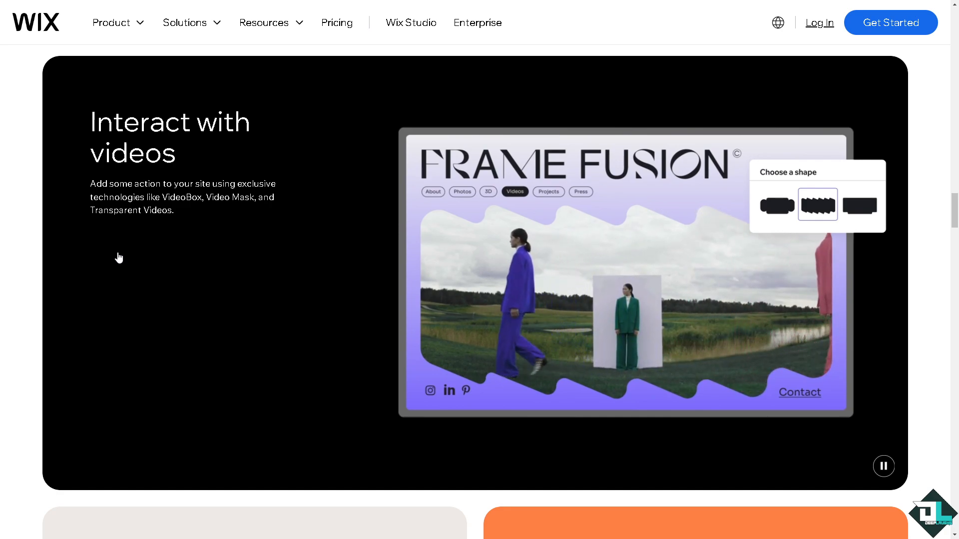
left_click(859, 205)
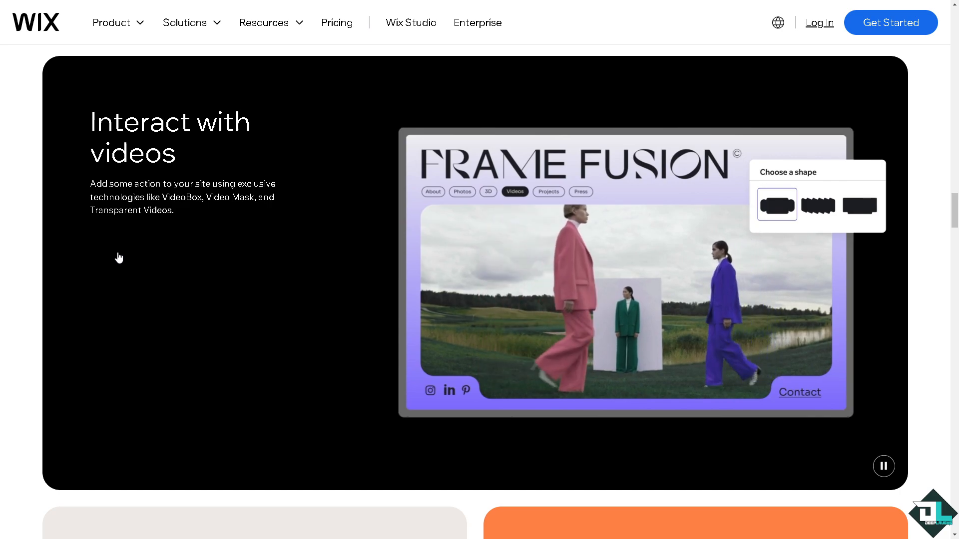
left_click(818, 205)
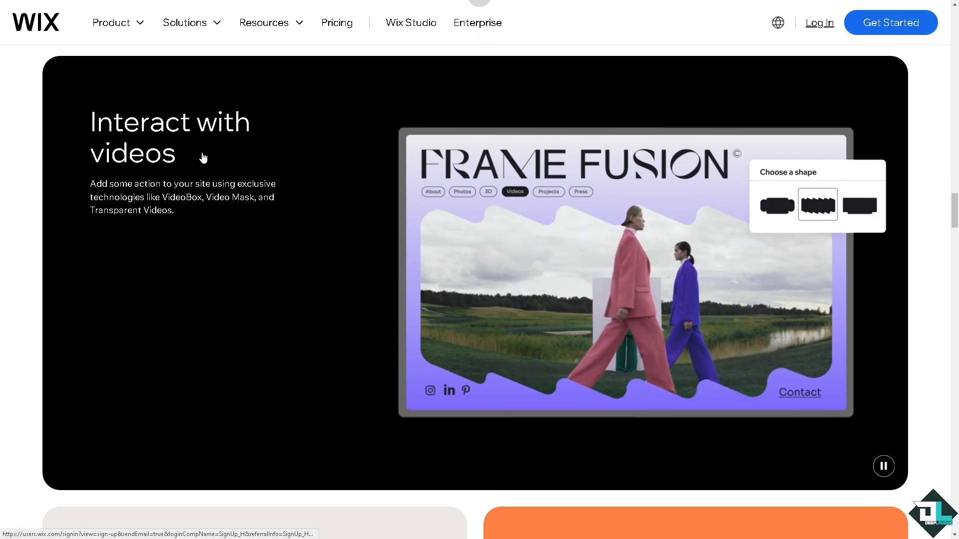
left_click(890, 22)
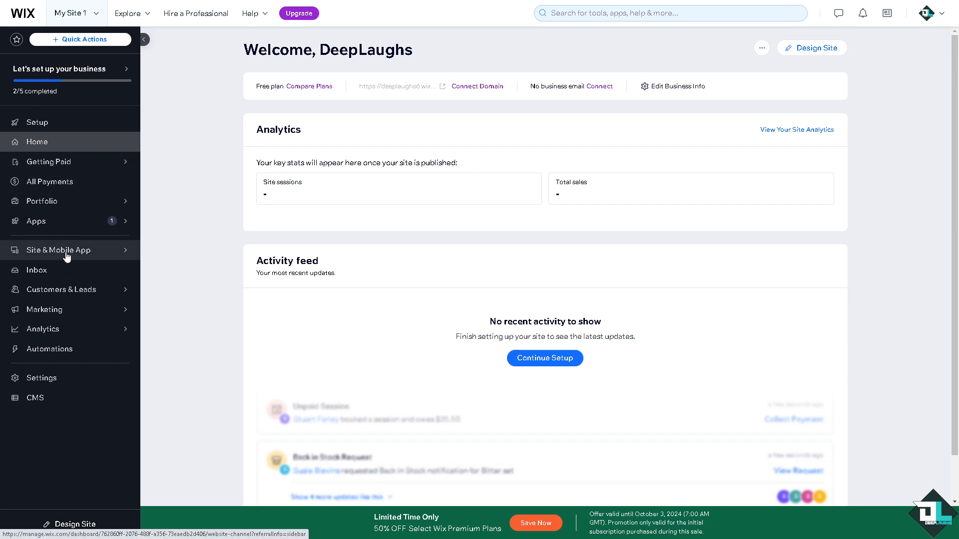
Step: Open My Site 1's website overview and launch it in the editor via Design Site
left_click(59, 250)
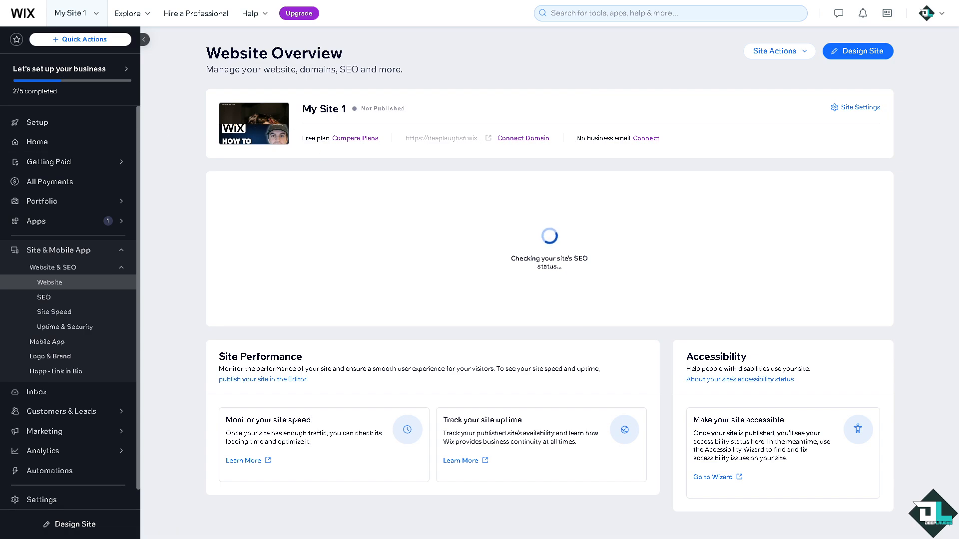
left_click(856, 51)
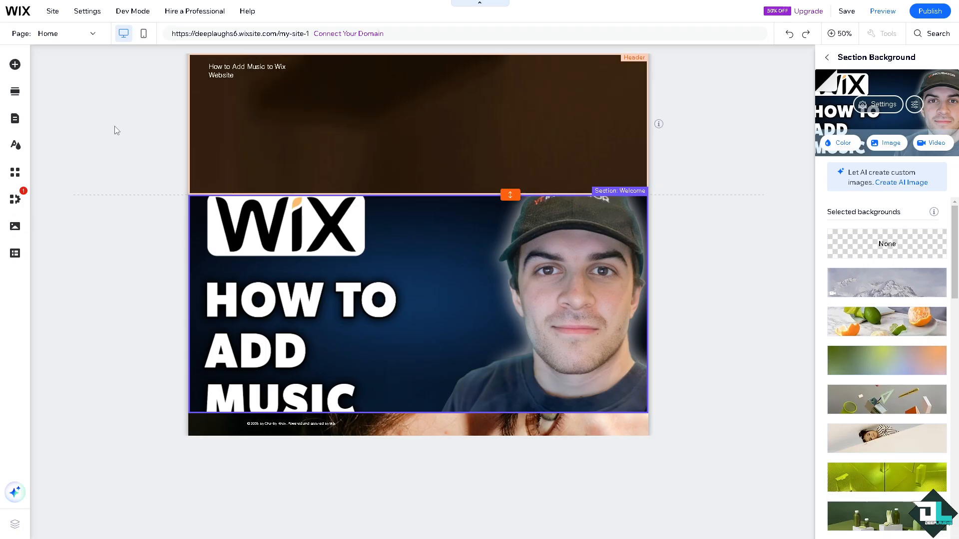
mouse_move(15, 64)
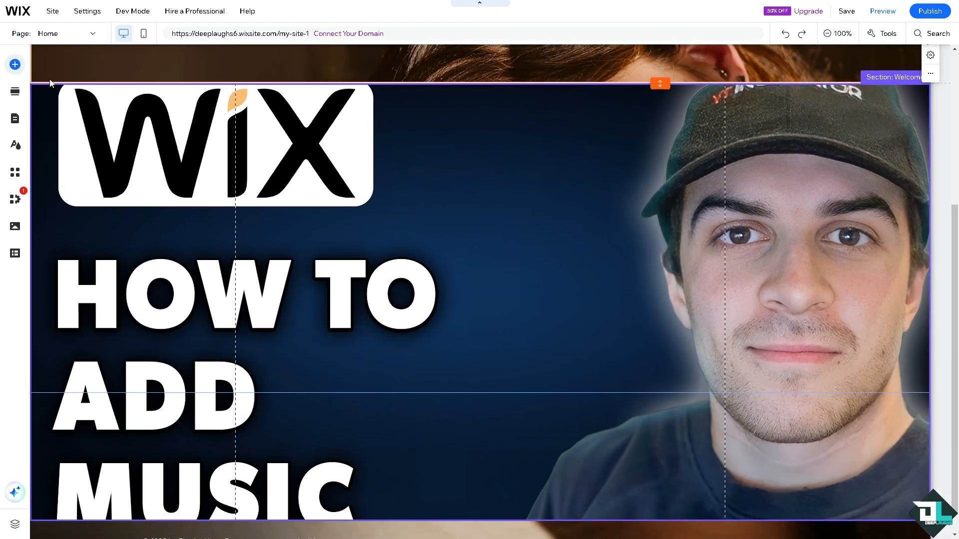
Step: Add a classic audio player from Video & Music to the Welcome section's right column
left_click(15, 63)
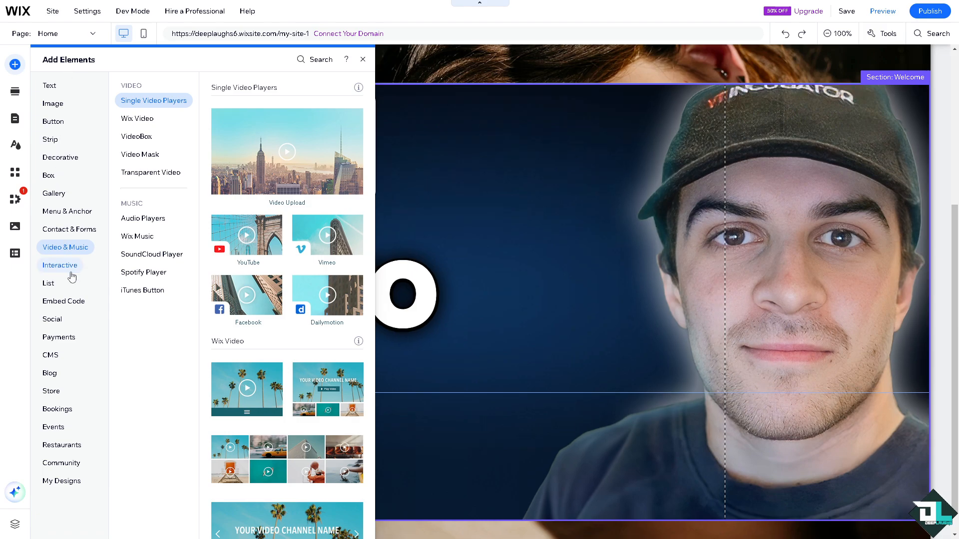
mouse_move(98, 256)
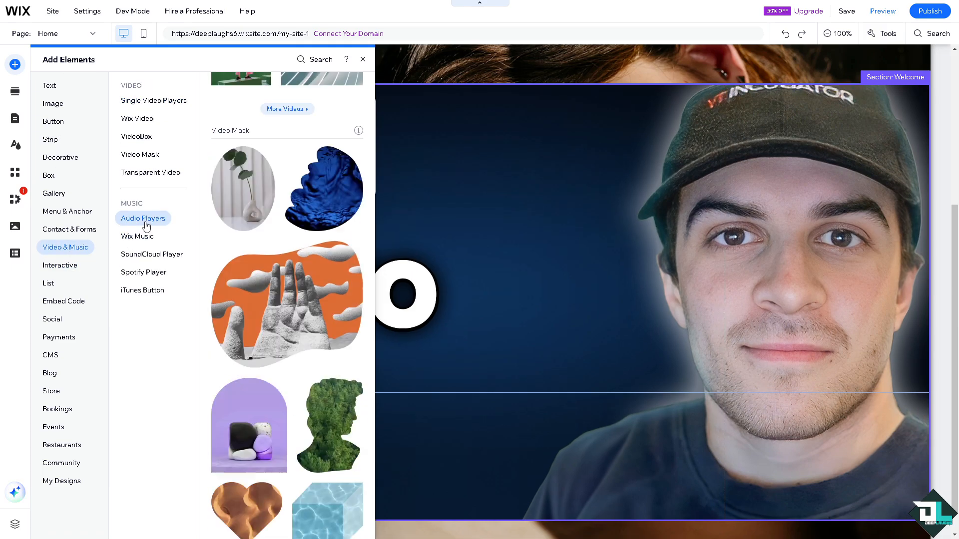
left_click(143, 219)
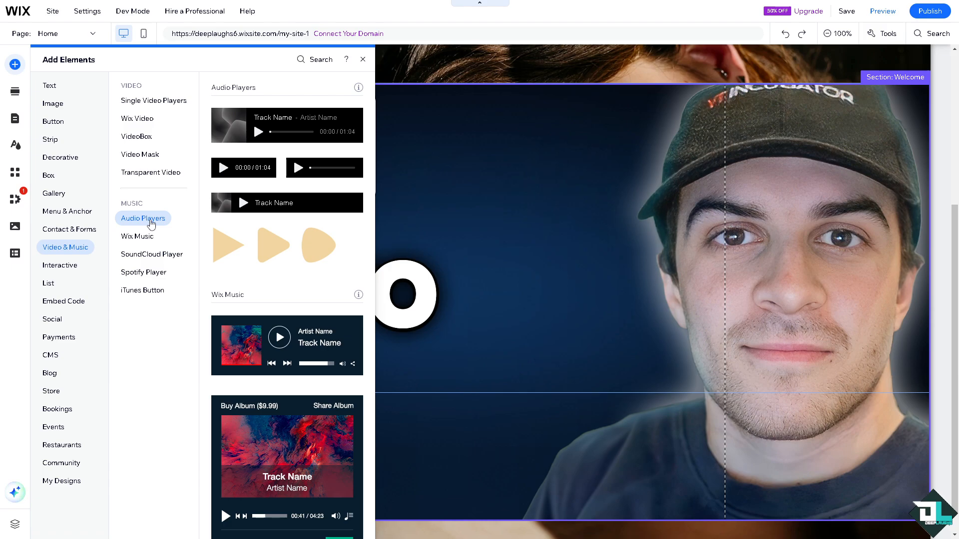
mouse_move(236, 126)
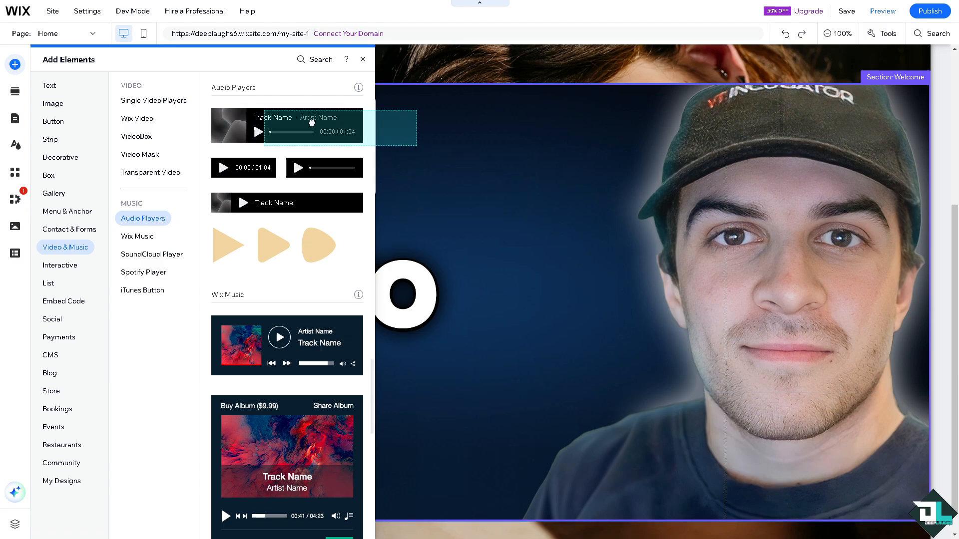
left_click(287, 127)
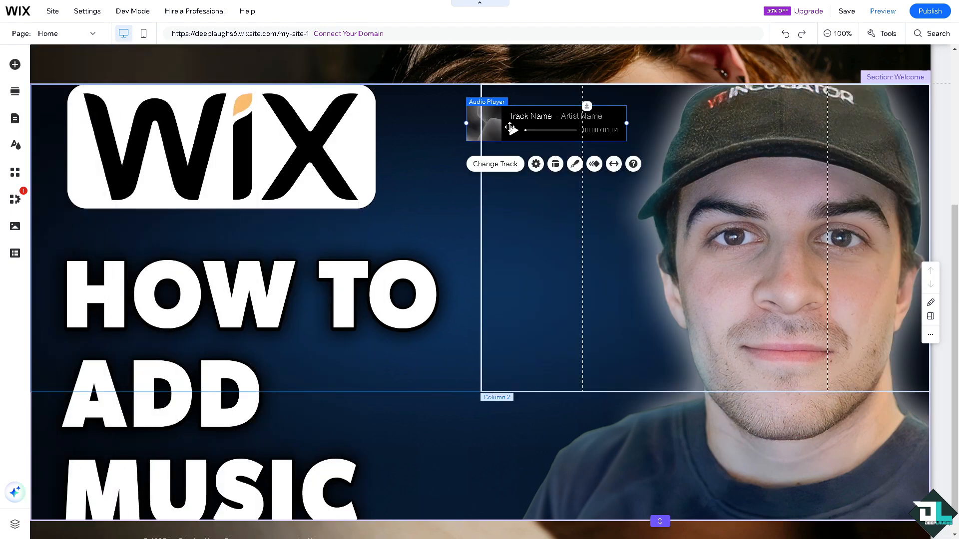
mouse_move(501, 168)
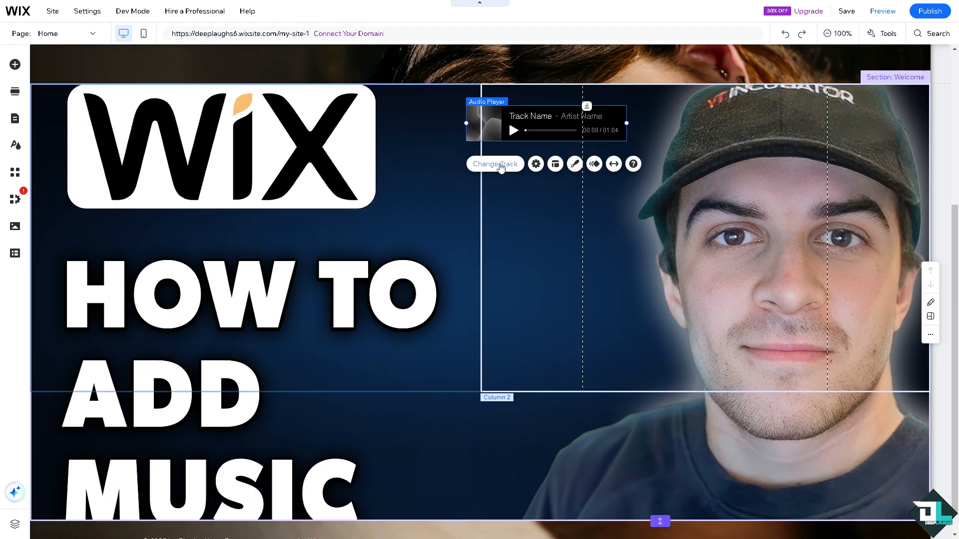
Step: Set the audio player's artist name to 'Deep Laughs' in its settings
left_click(535, 163)
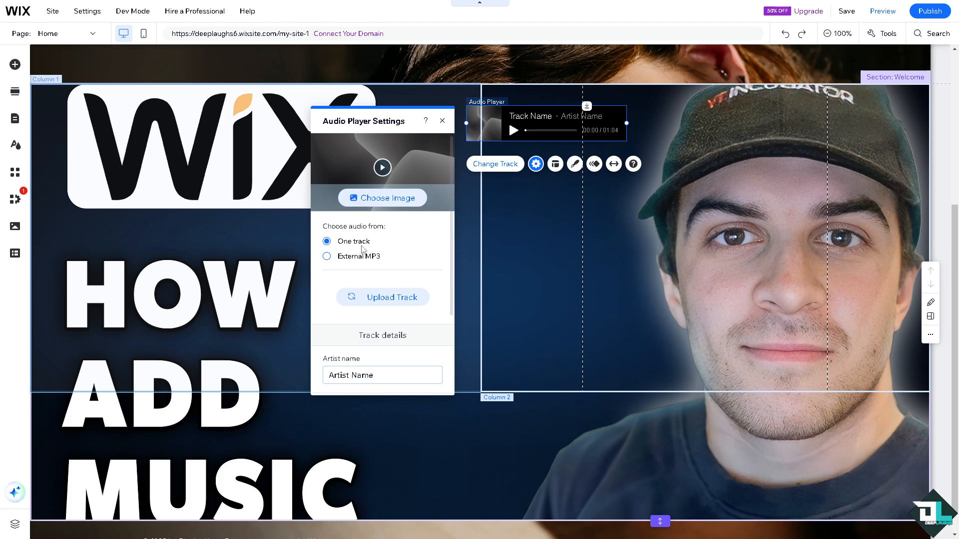
mouse_move(359, 261)
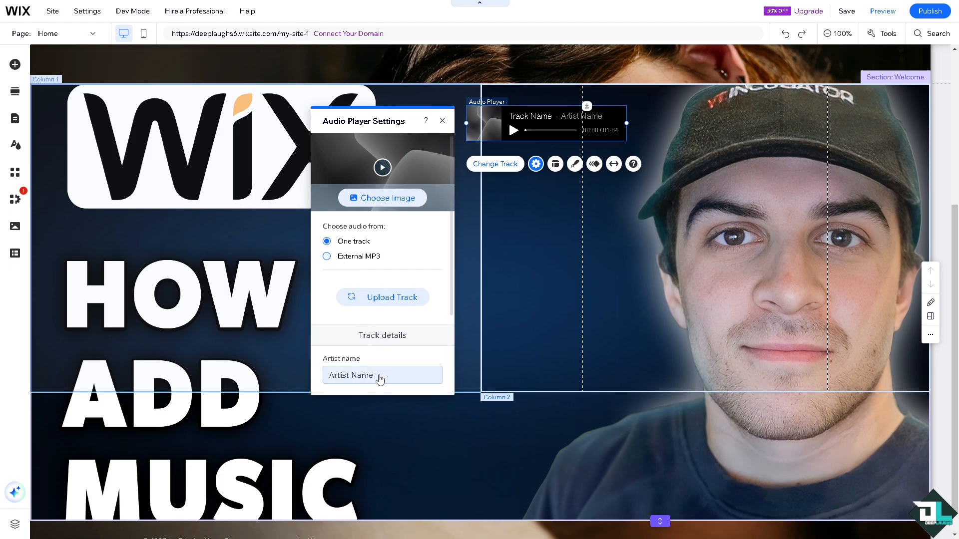
type("Deep")
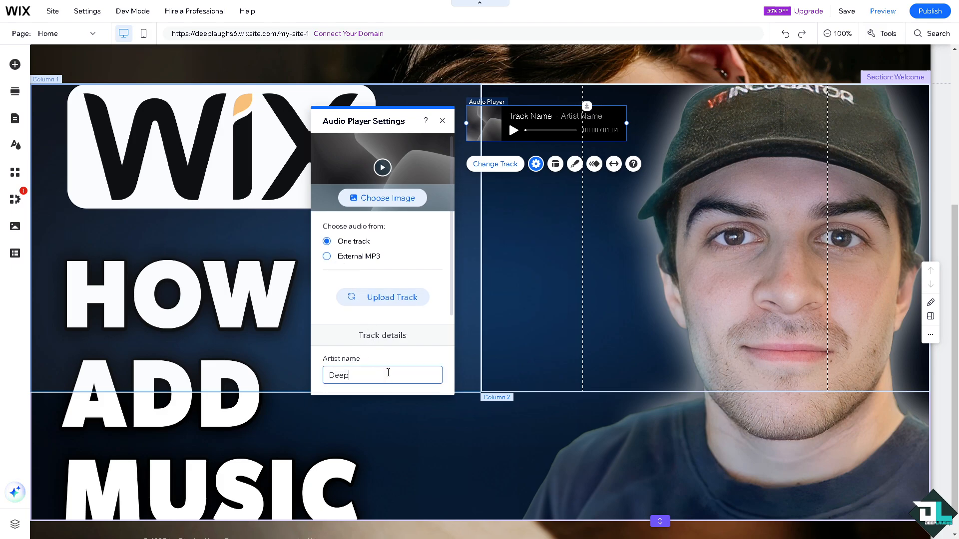
type("laug")
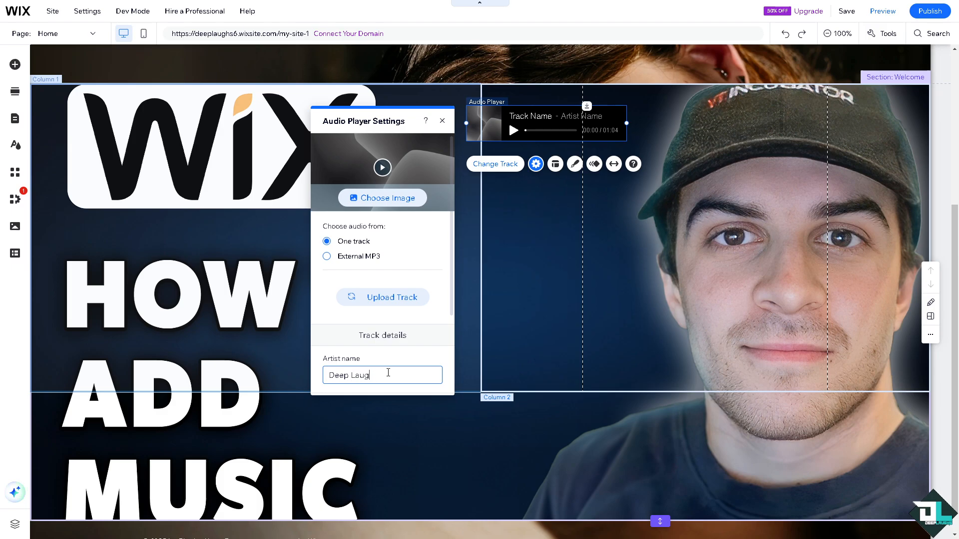
type("hs")
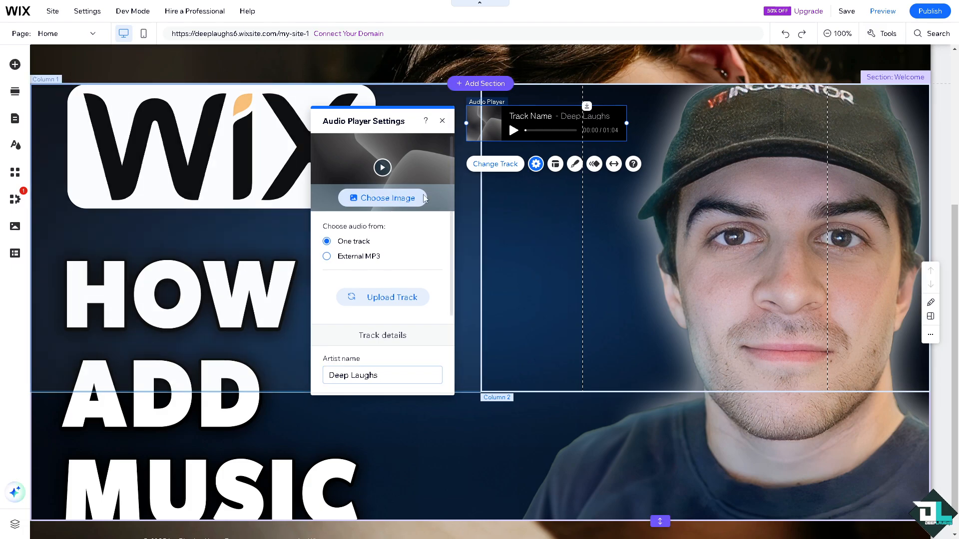
Step: Use the teal Deep Laughs logo from Site Files as the player's cover image
left_click(384, 198)
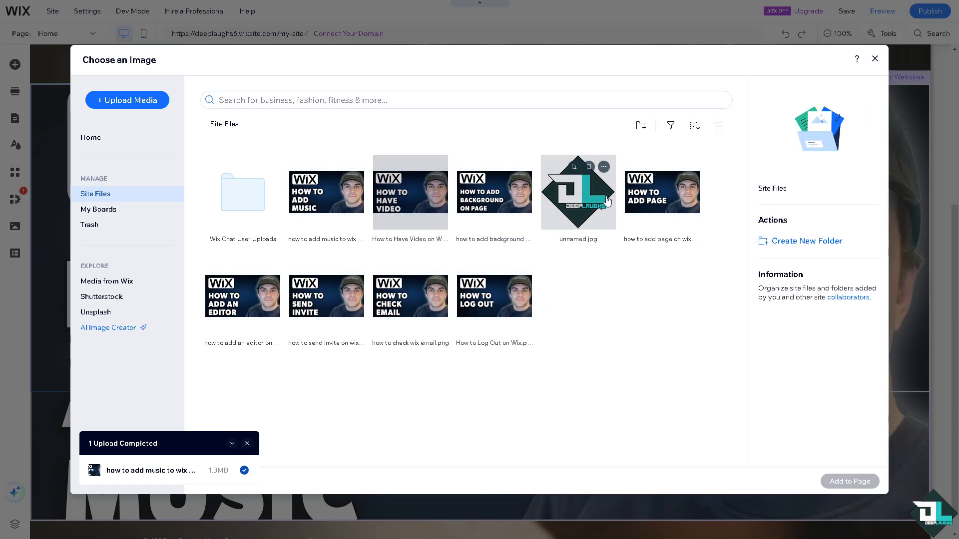
left_click(874, 59)
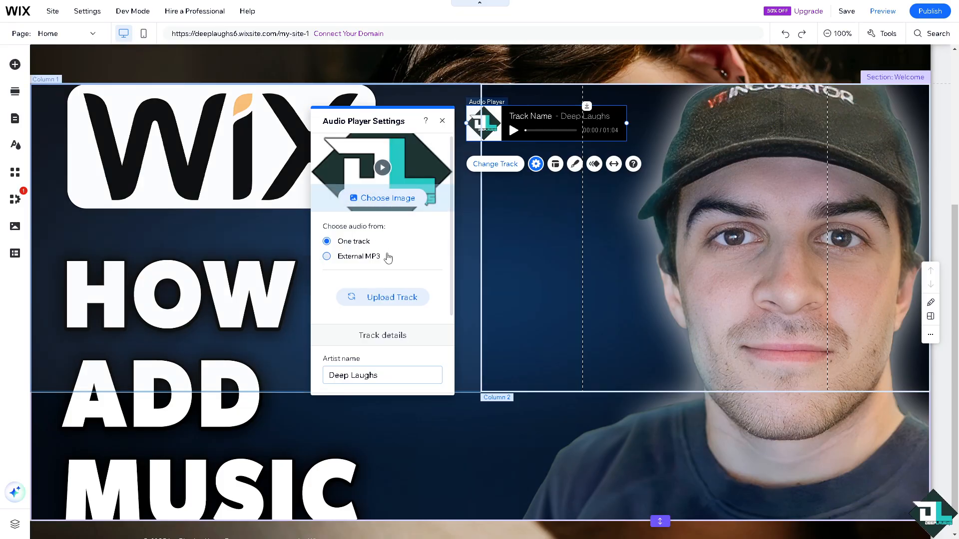
Step: Set the audio player's playback to Play in loop and return to its settings
scroll("down", 3)
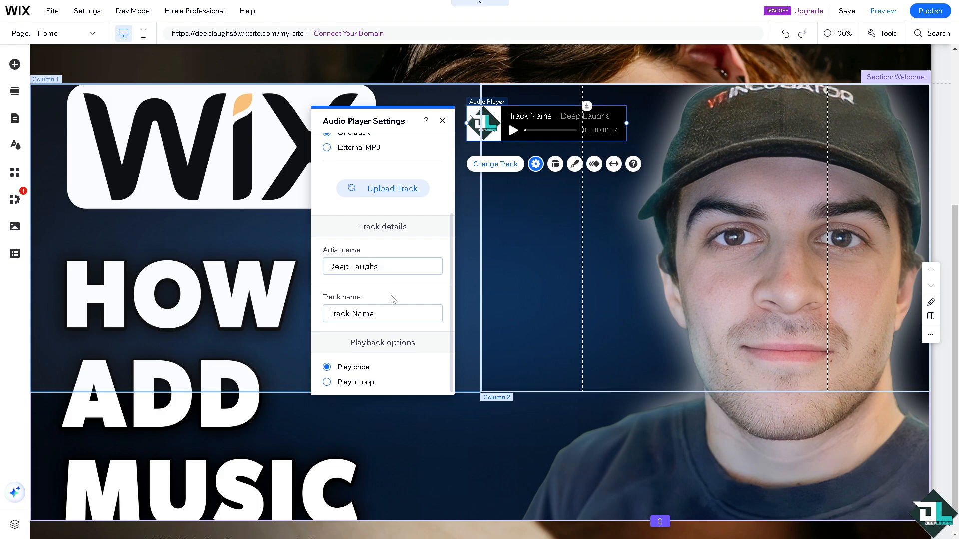
mouse_move(388, 354)
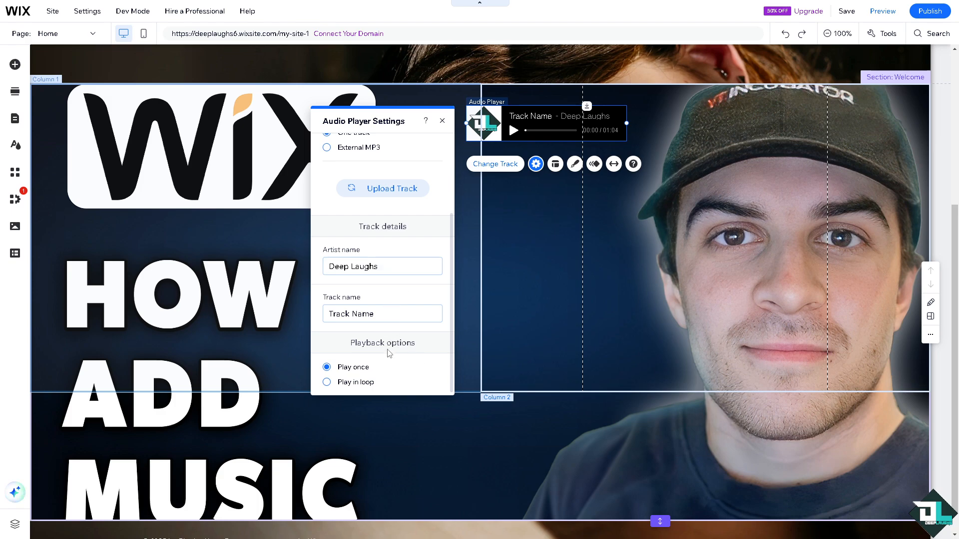
mouse_move(379, 370)
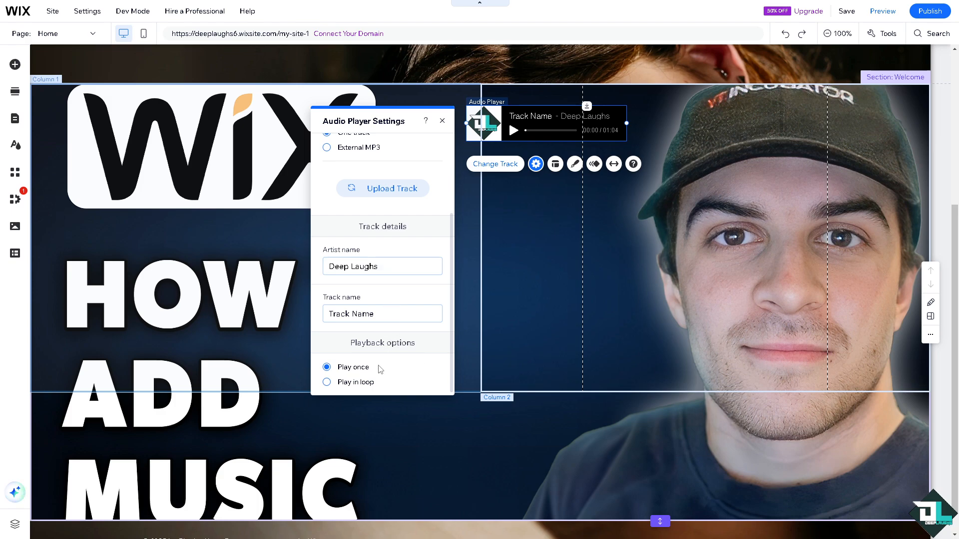
left_click(326, 382)
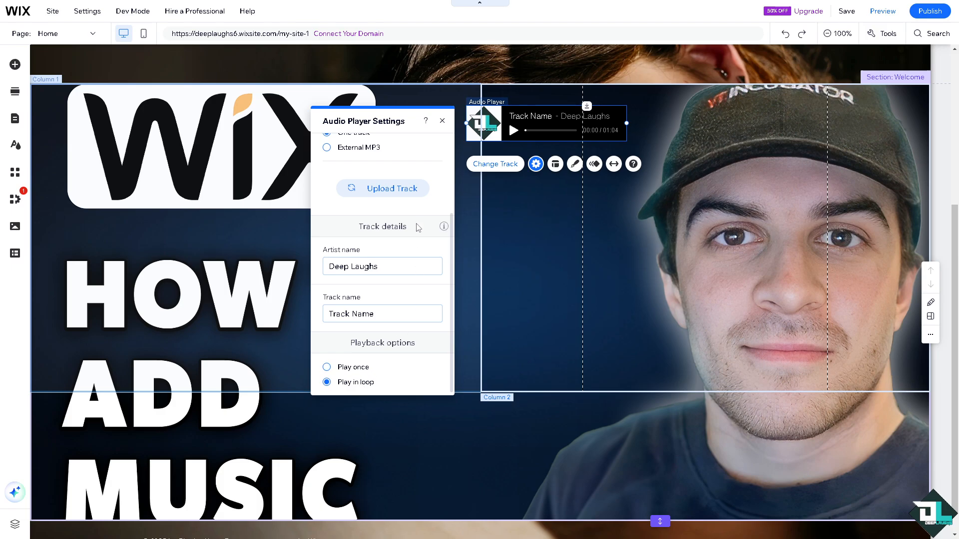
mouse_move(437, 134)
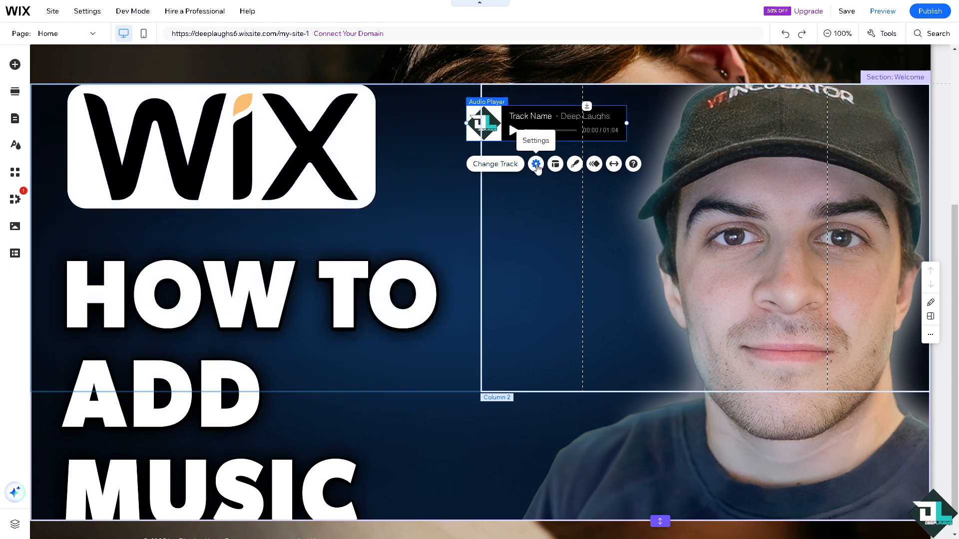
left_click(535, 164)
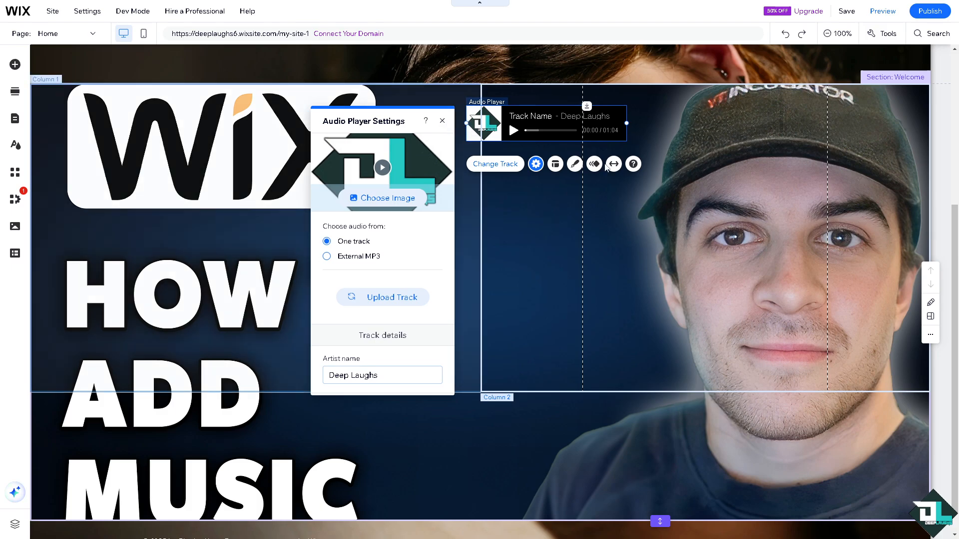
mouse_move(554, 163)
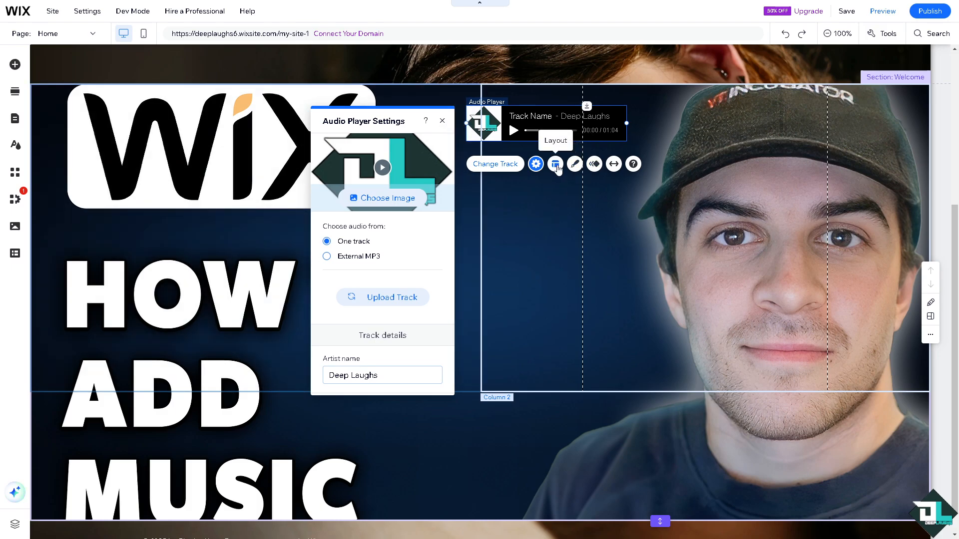
Step: Switch the audio player to the Classic layout
left_click(554, 164)
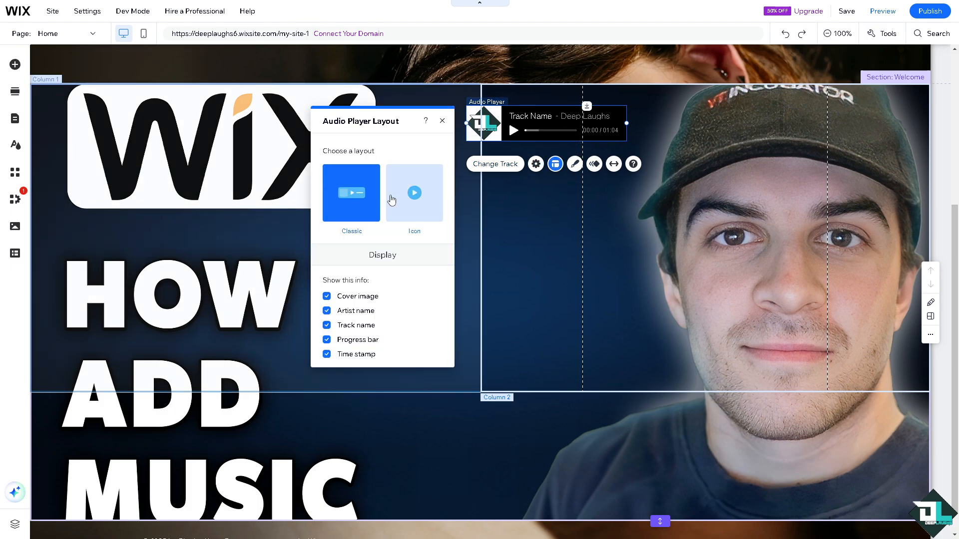
left_click(413, 193)
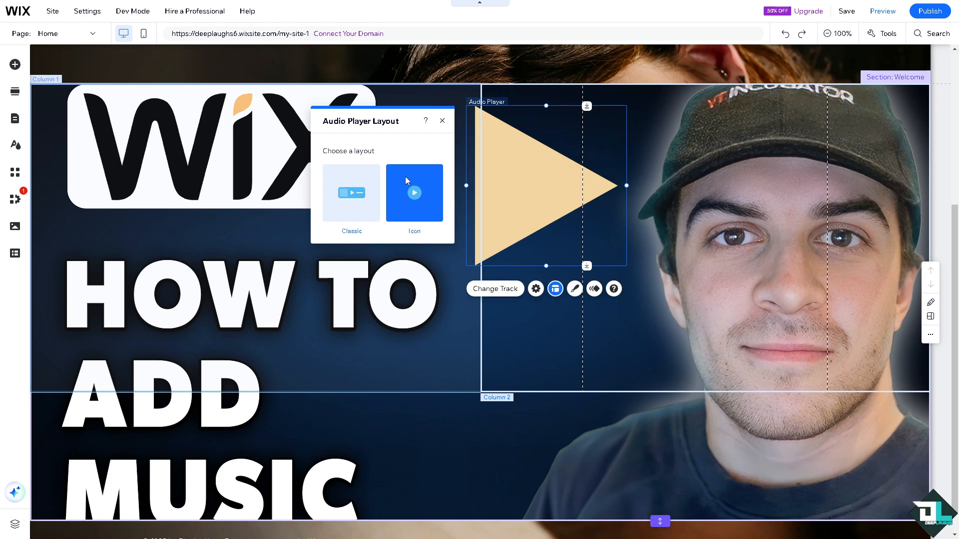
left_click(351, 192)
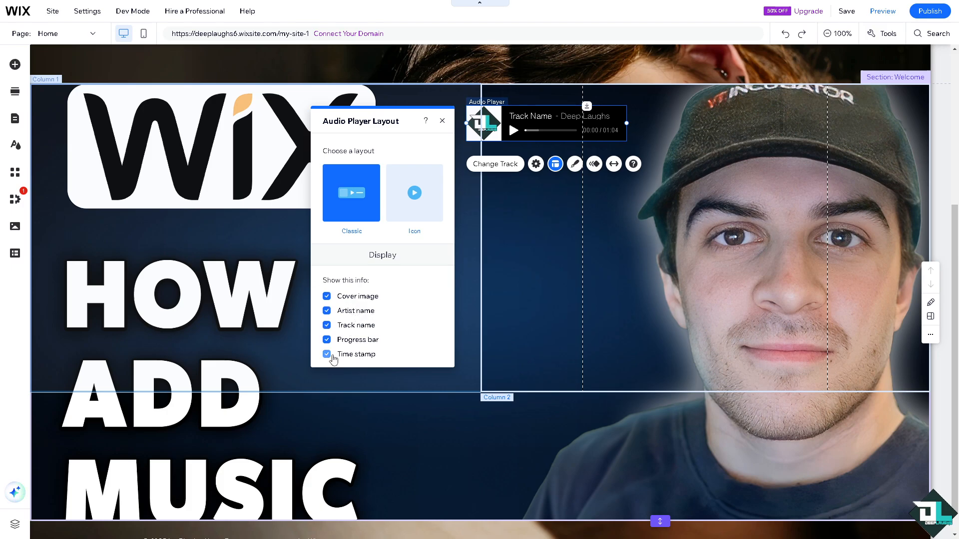
Step: Toggle the Display options so cover image, artist, track name, progress bar and time stamp show
left_click(327, 354)
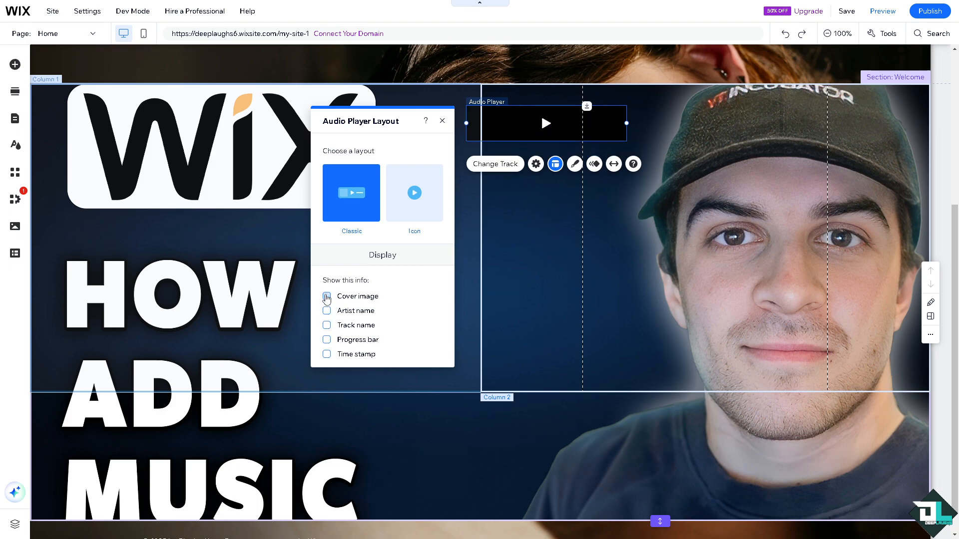
left_click(327, 296)
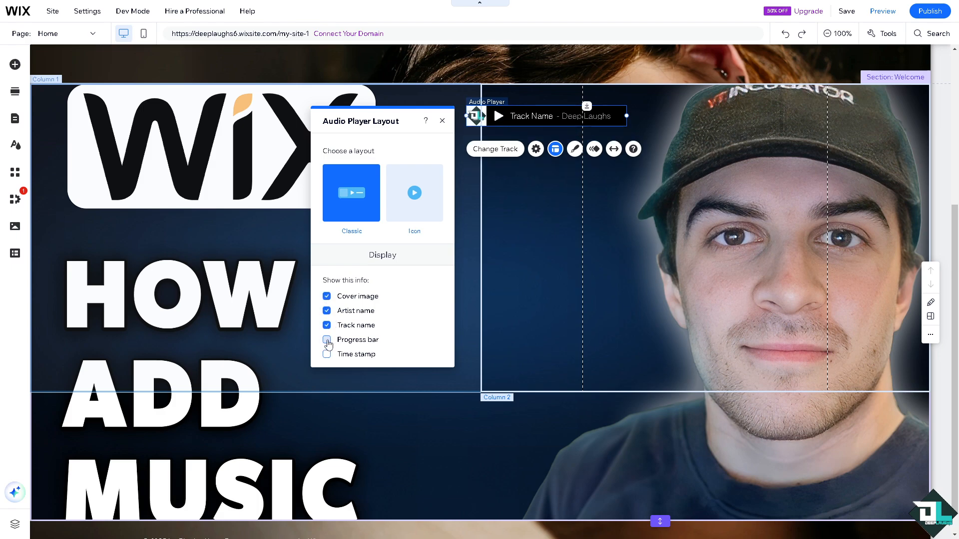
left_click(327, 339)
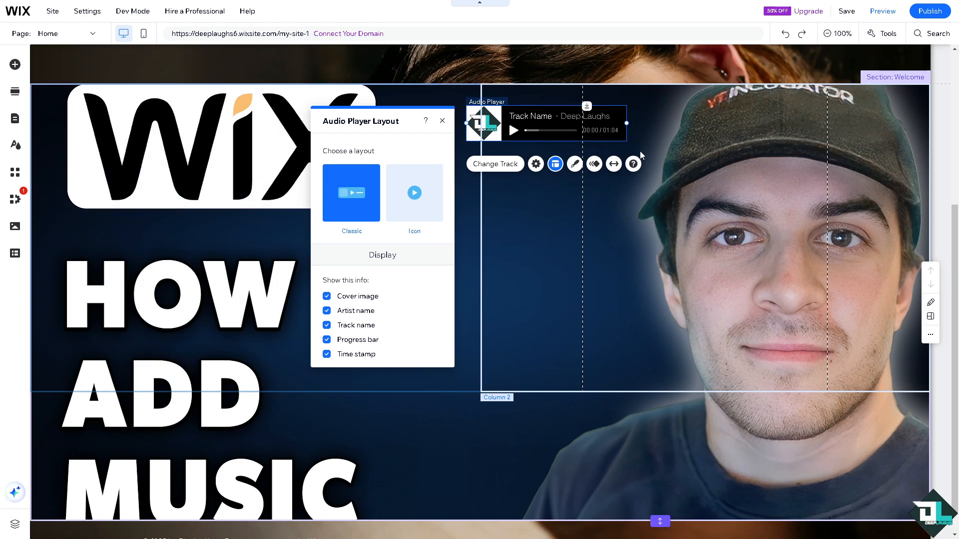
mouse_move(612, 164)
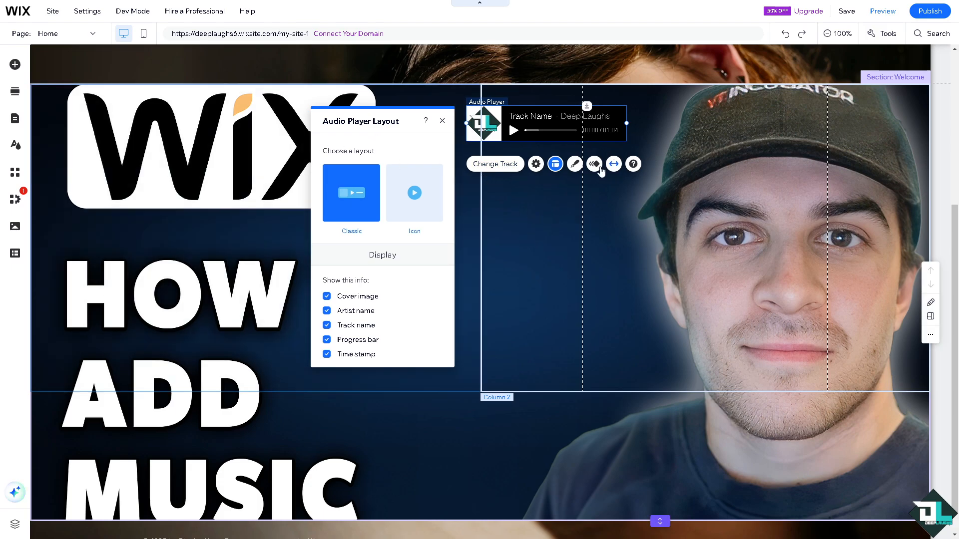
mouse_move(575, 164)
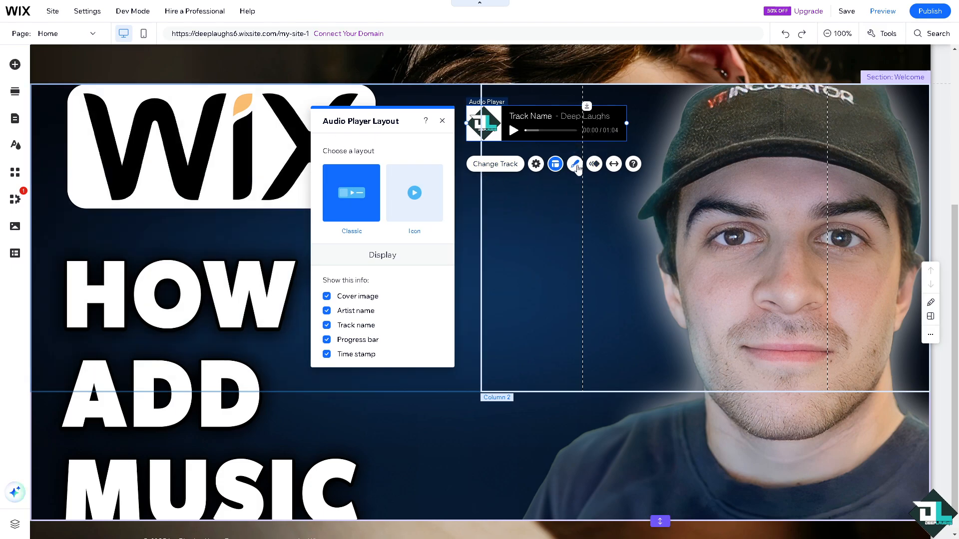
Step: Give the player a solid blue fill from My colors and start editing the theme colours
left_click(574, 164)
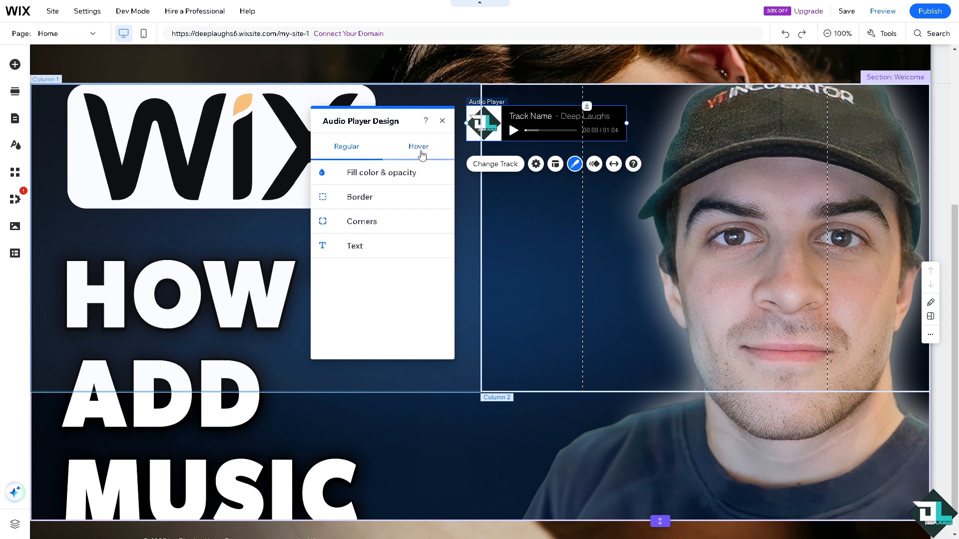
left_click(375, 172)
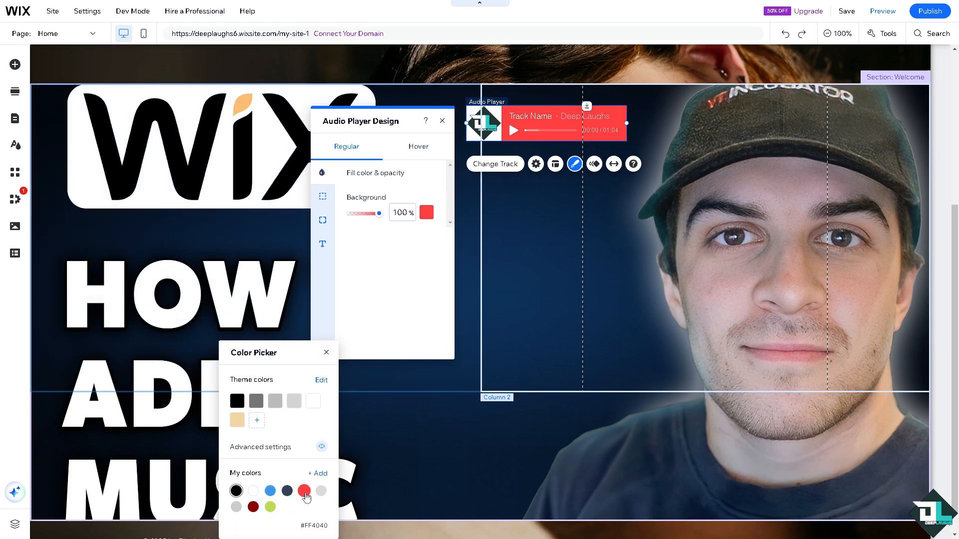
left_click(270, 490)
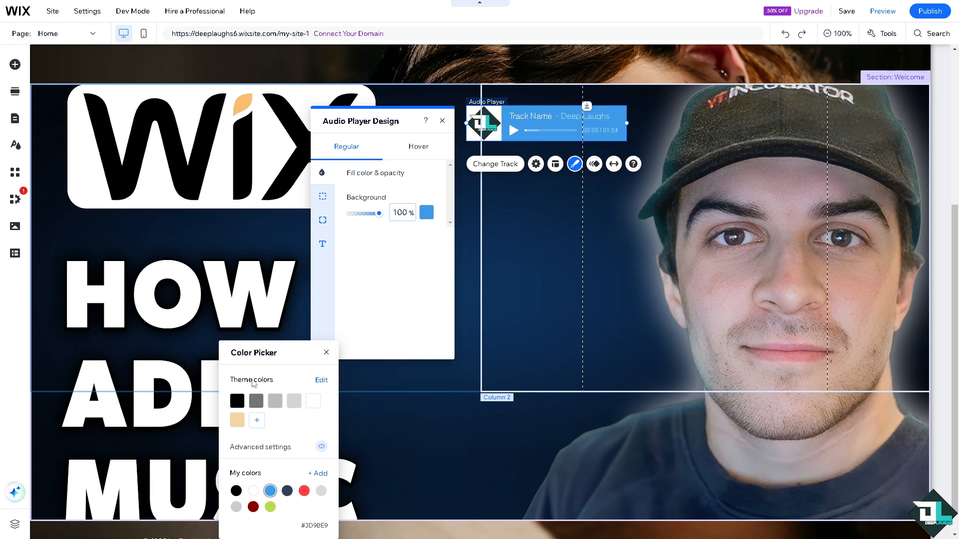
left_click(321, 380)
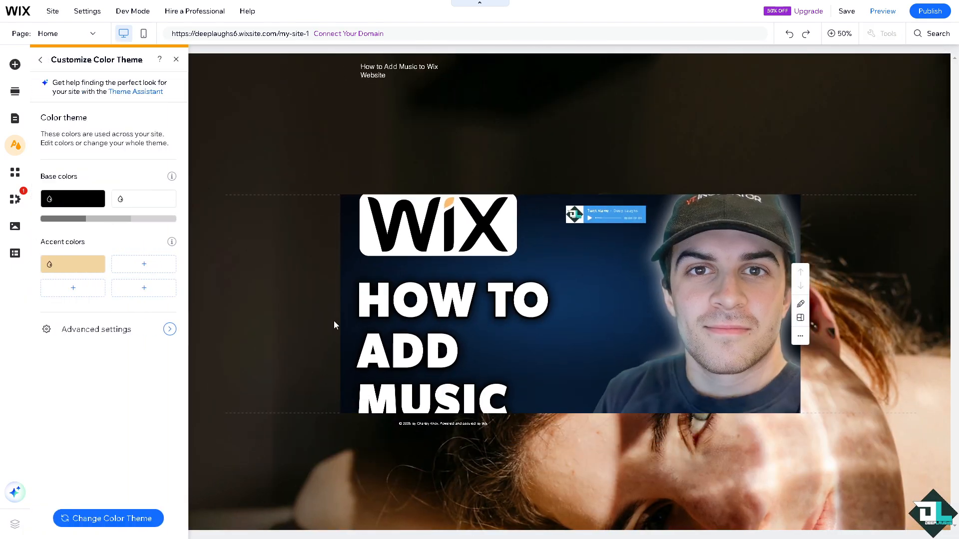
Step: Set the theme's first base colour to cyan and the second to lime green
left_click(72, 198)
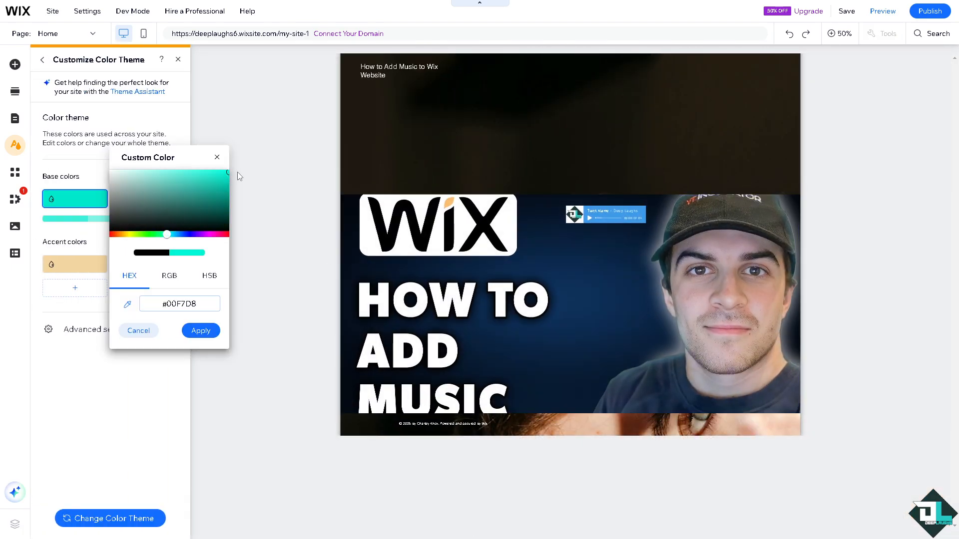
left_click(199, 331)
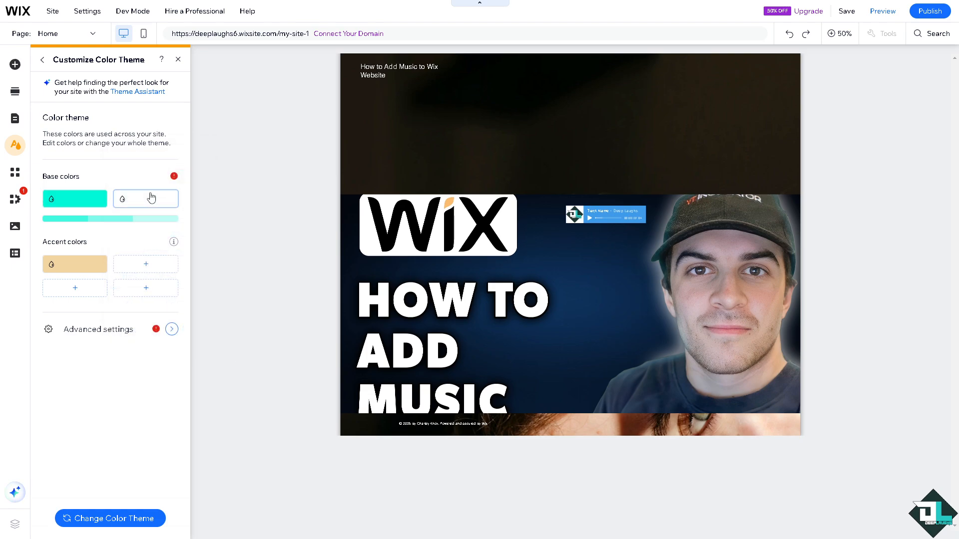
left_click(145, 198)
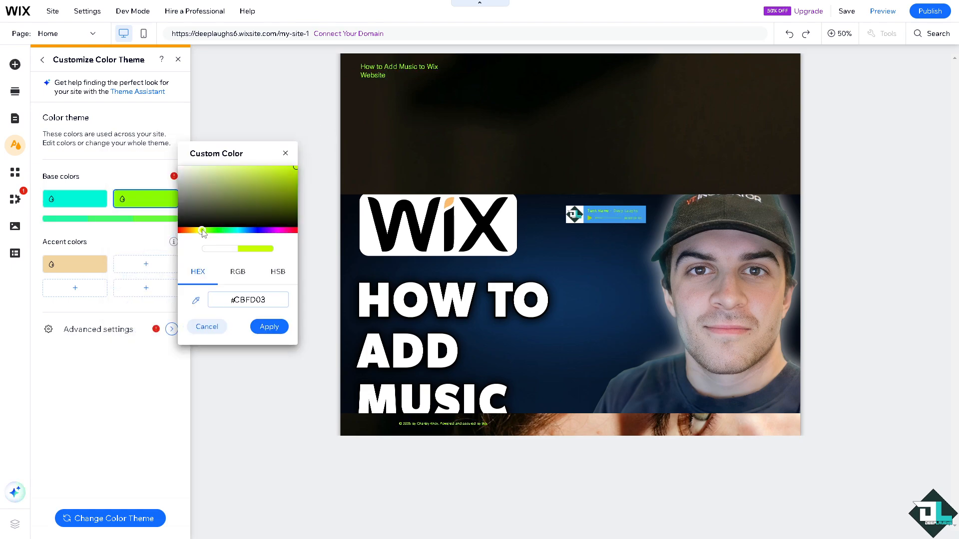
left_click(269, 326)
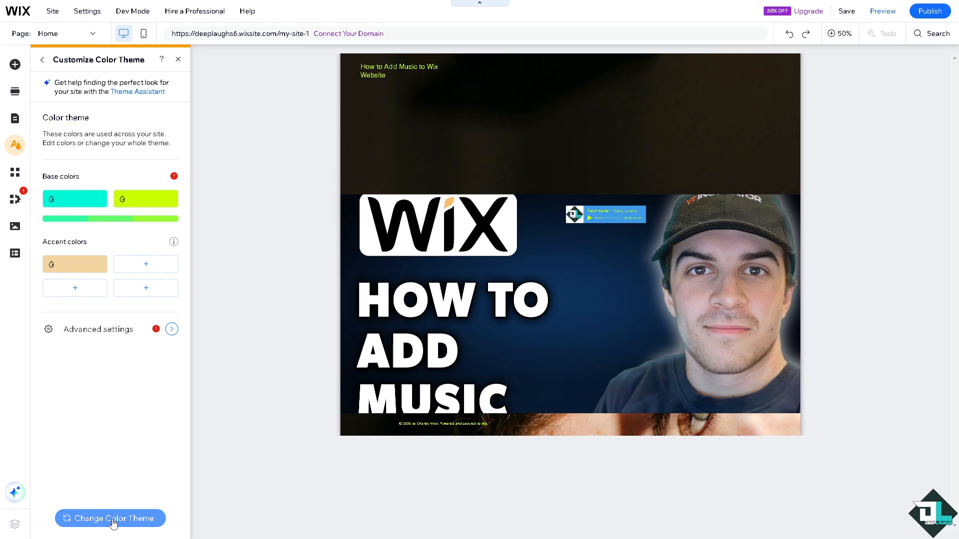
Step: Browse the complete colour themes and return to customizing the theme
left_click(109, 518)
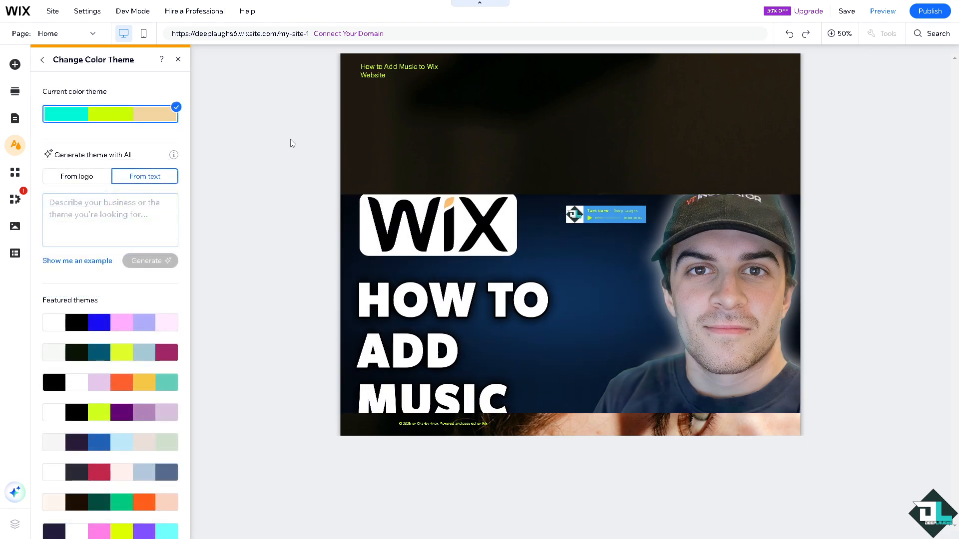
mouse_move(41, 60)
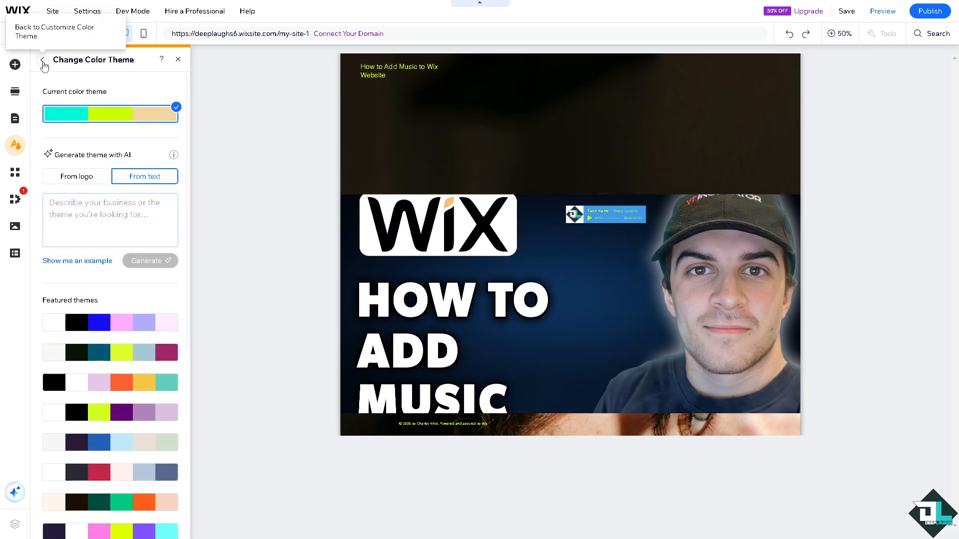
left_click(44, 64)
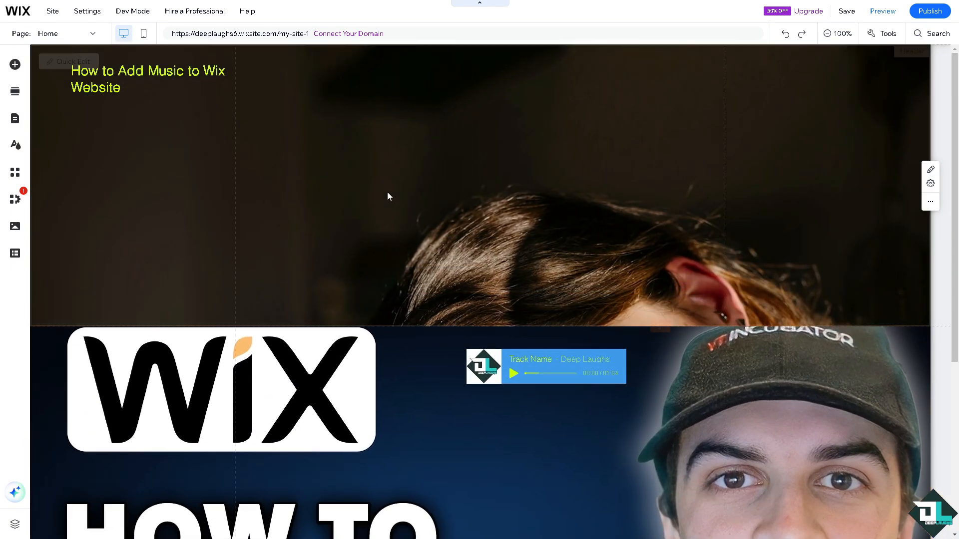
mouse_move(15, 64)
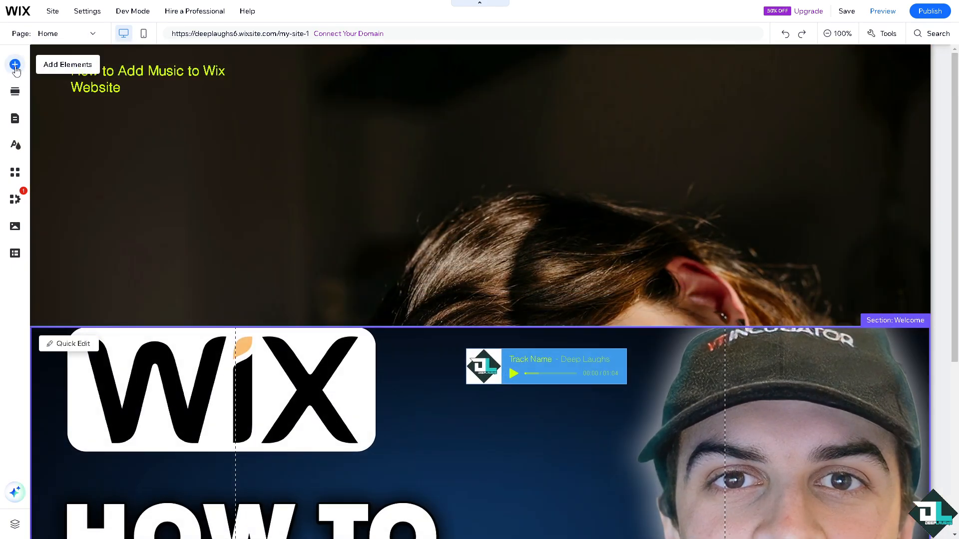
Step: Show the Wix Music player designs under Video & Music in Add Elements
left_click(15, 64)
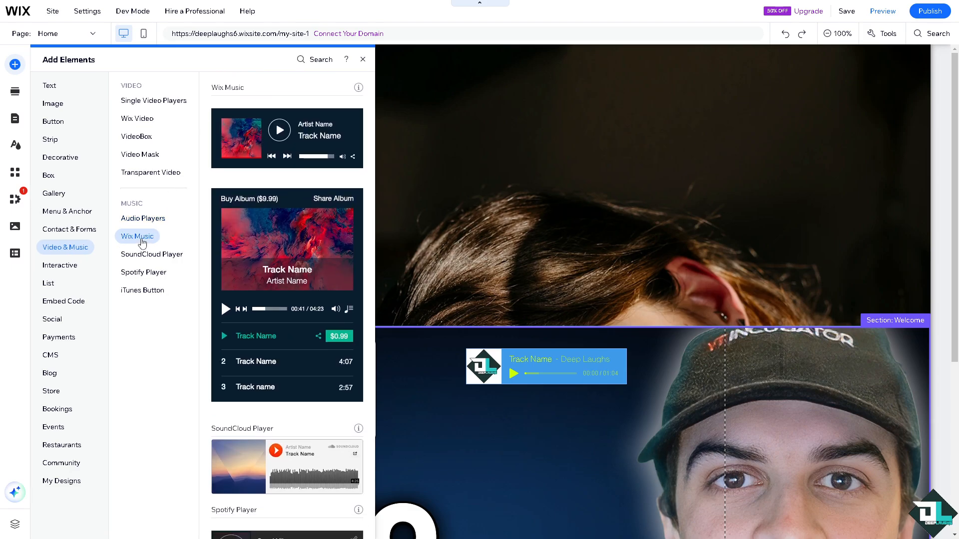
mouse_move(273, 237)
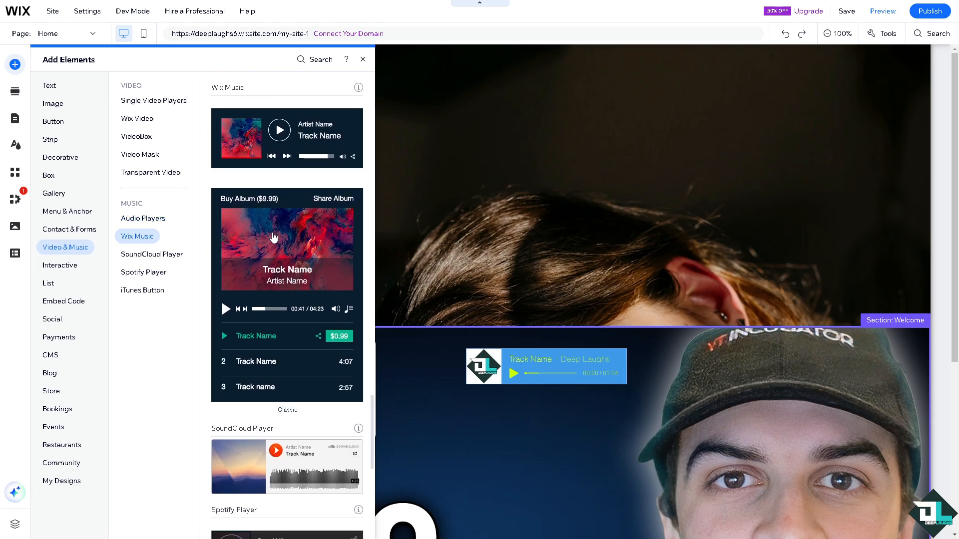
scroll("down", 3)
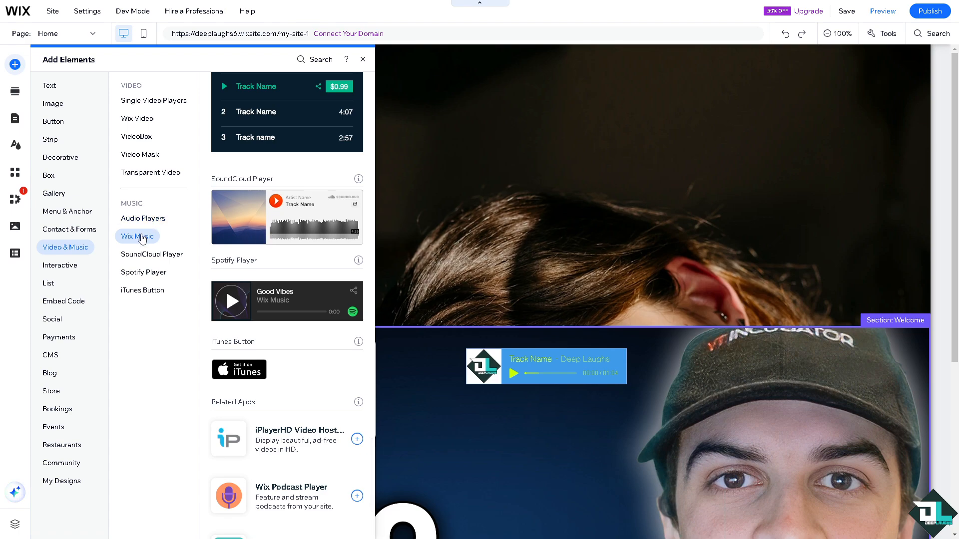
left_click(137, 235)
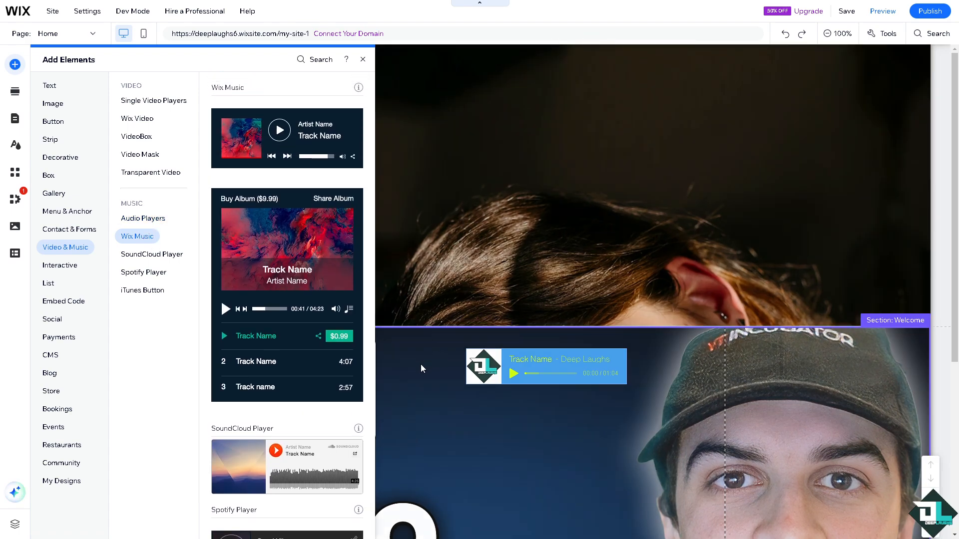
mouse_move(259, 238)
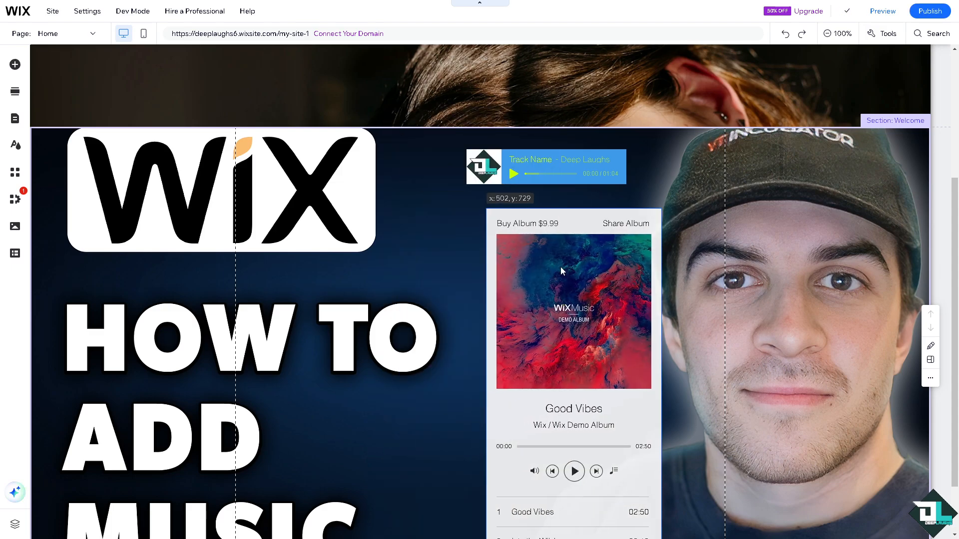
Step: Place the Classic Wix Music album player in the Welcome section and open Manage Your Music
left_click(546, 166)
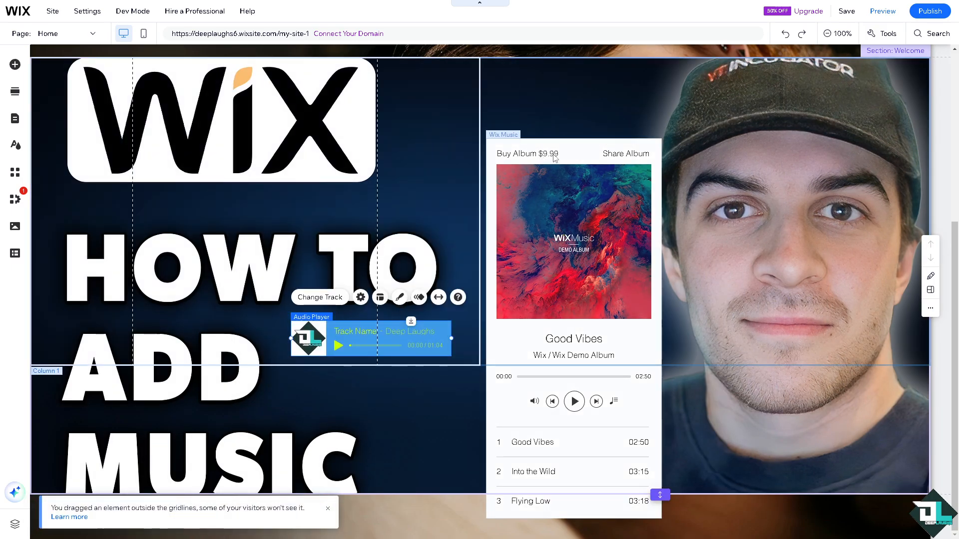
left_click(573, 241)
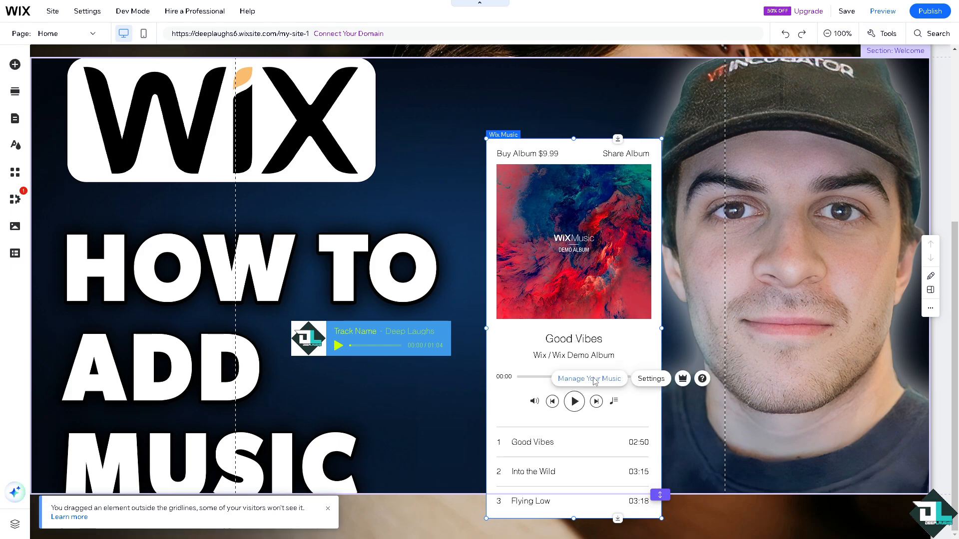
left_click(588, 377)
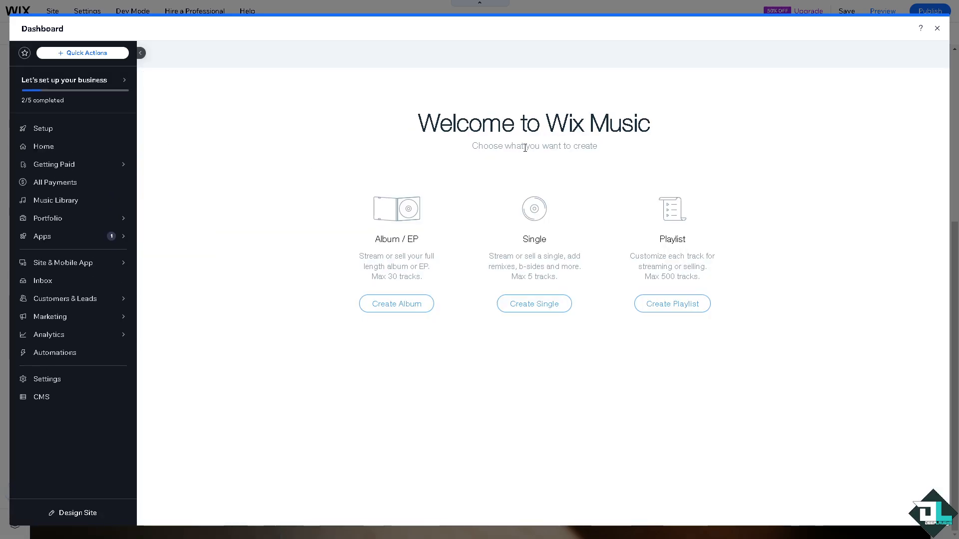
mouse_move(413, 270)
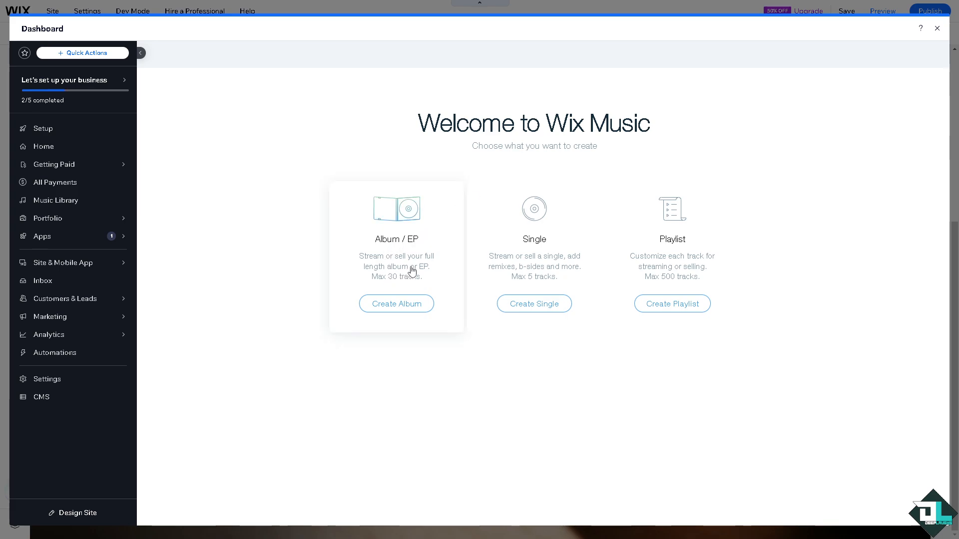
mouse_move(438, 276)
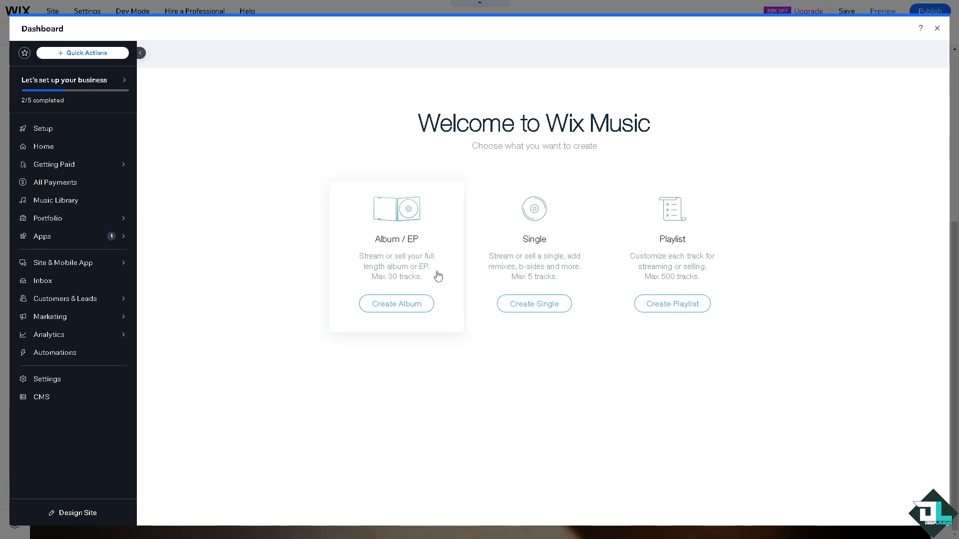
mouse_move(385, 282)
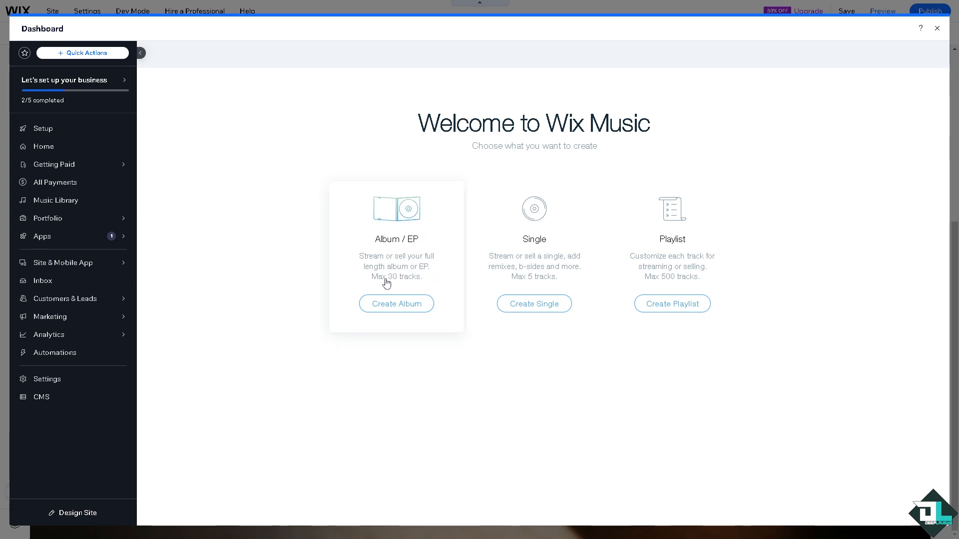
mouse_move(557, 235)
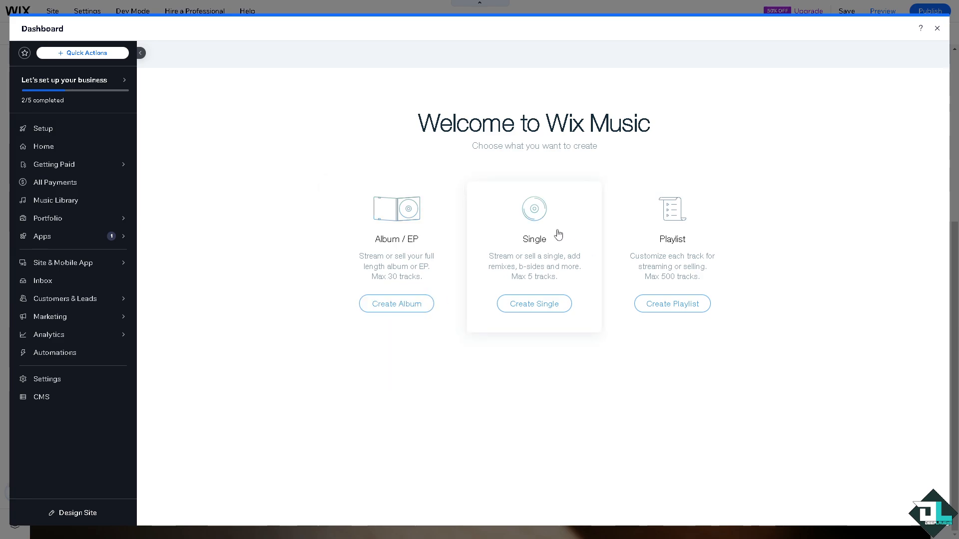
mouse_move(561, 243)
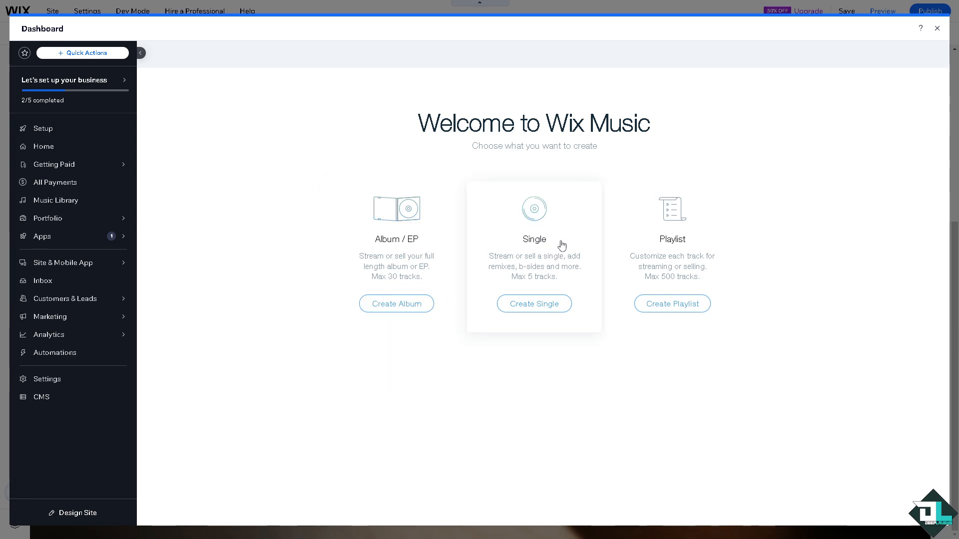
mouse_move(562, 284)
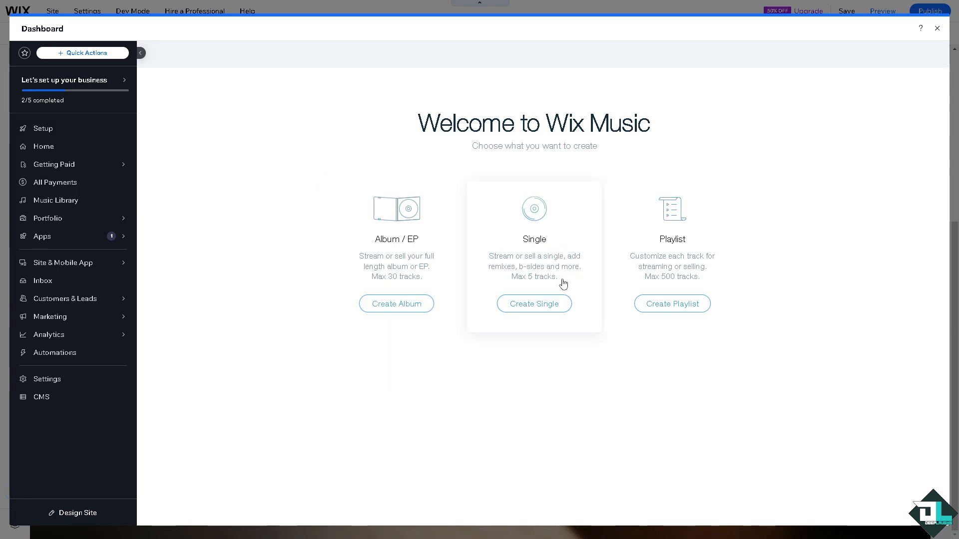
mouse_move(522, 287)
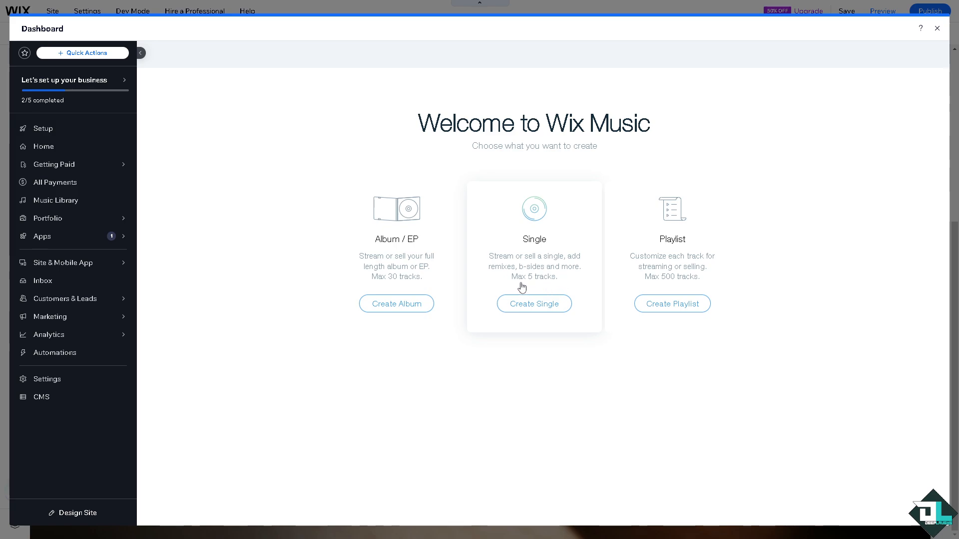
mouse_move(642, 275)
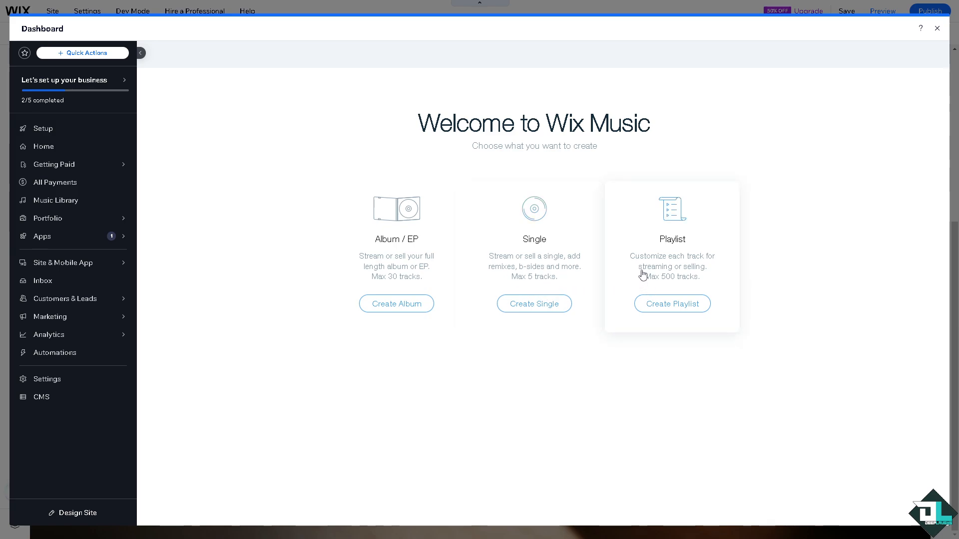
mouse_move(688, 273)
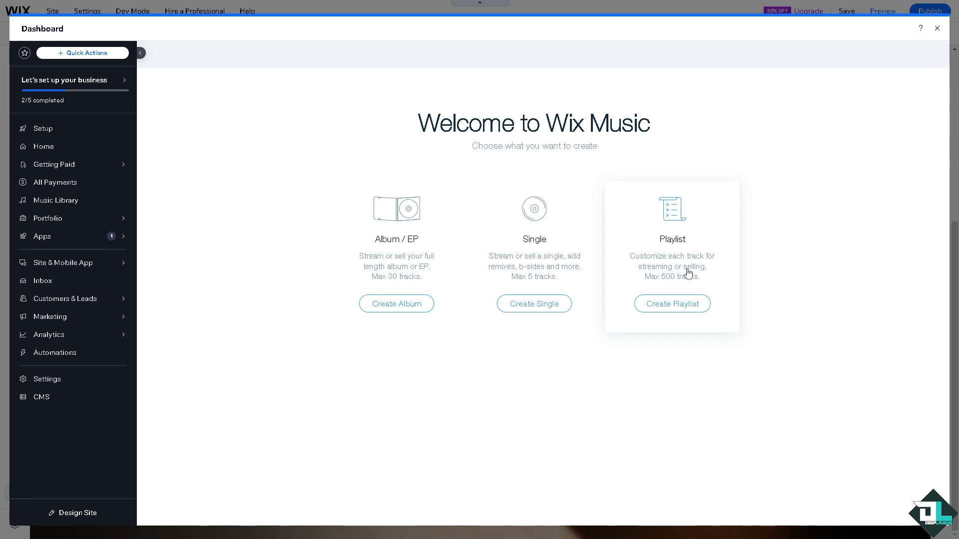
mouse_move(653, 259)
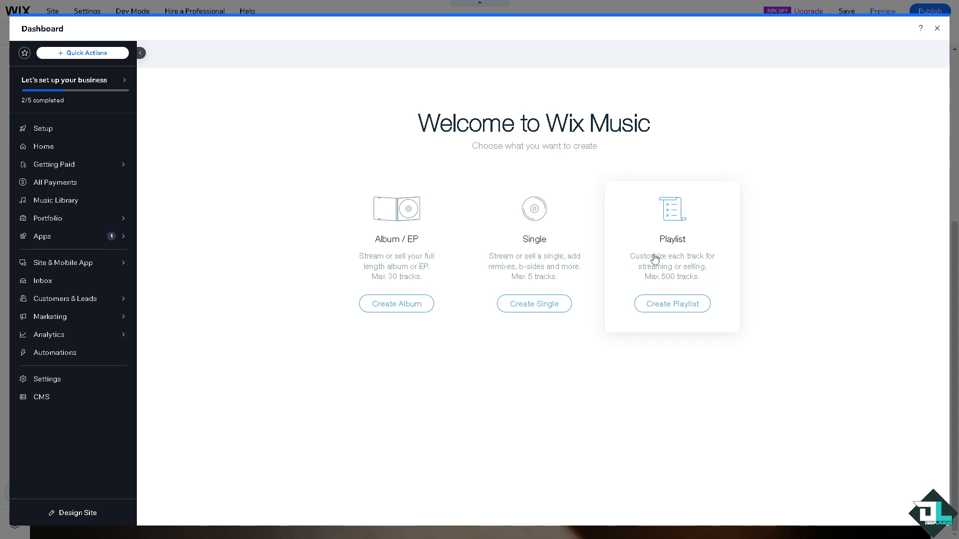
Step: Start creating a new single from the Wix Music welcome screen
left_click(533, 304)
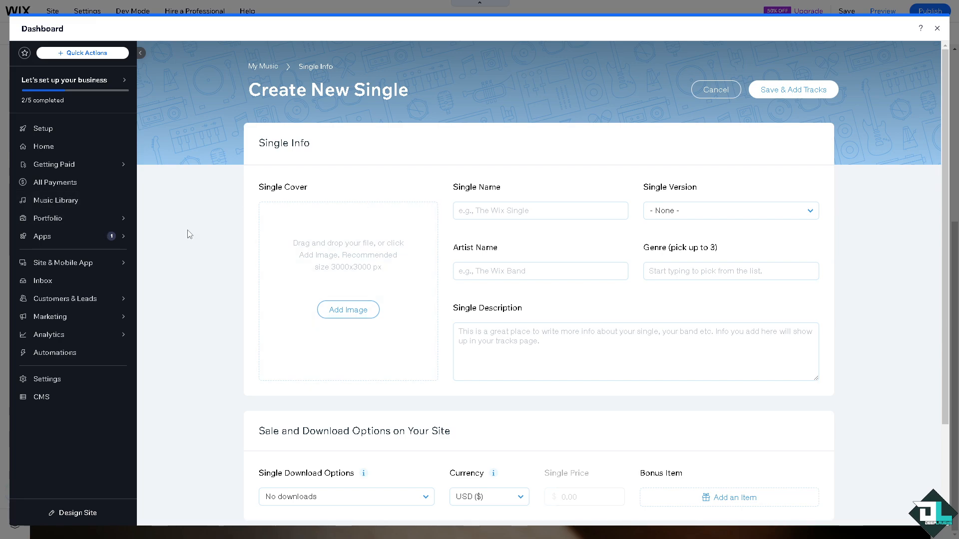
Step: Name the single 'How to Add Music to Wix Website' by Deep Laughs with a matching description
left_click(539, 211)
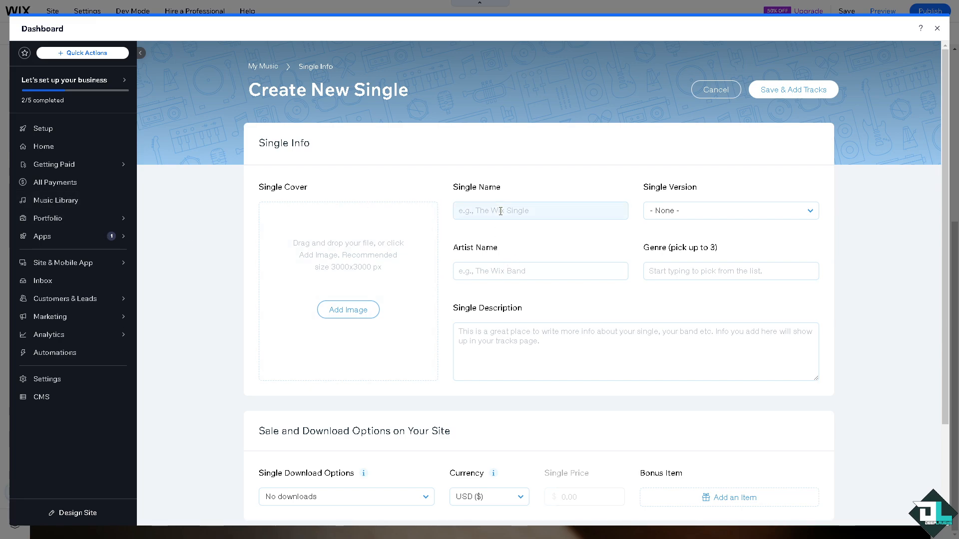
type("How to Add Music to Wix Website")
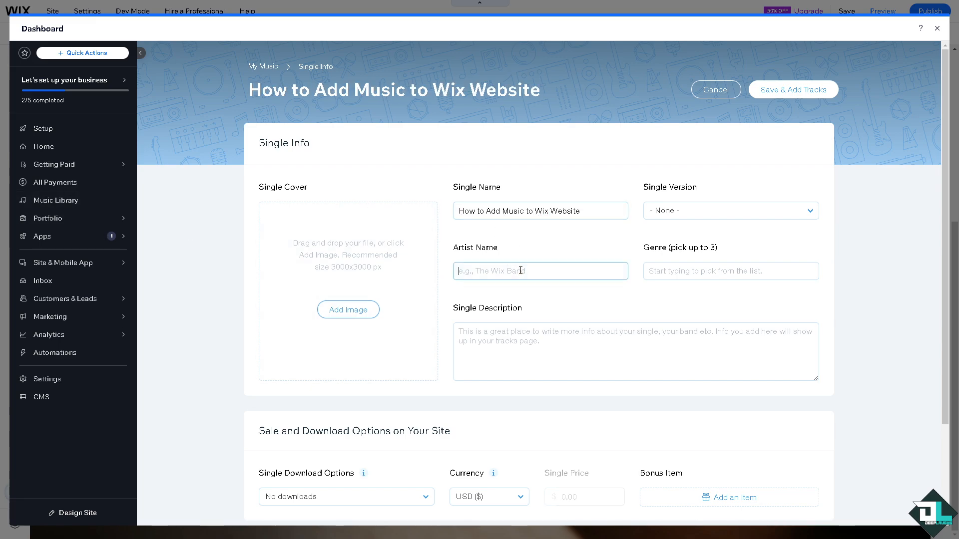
type("Deep Laughs")
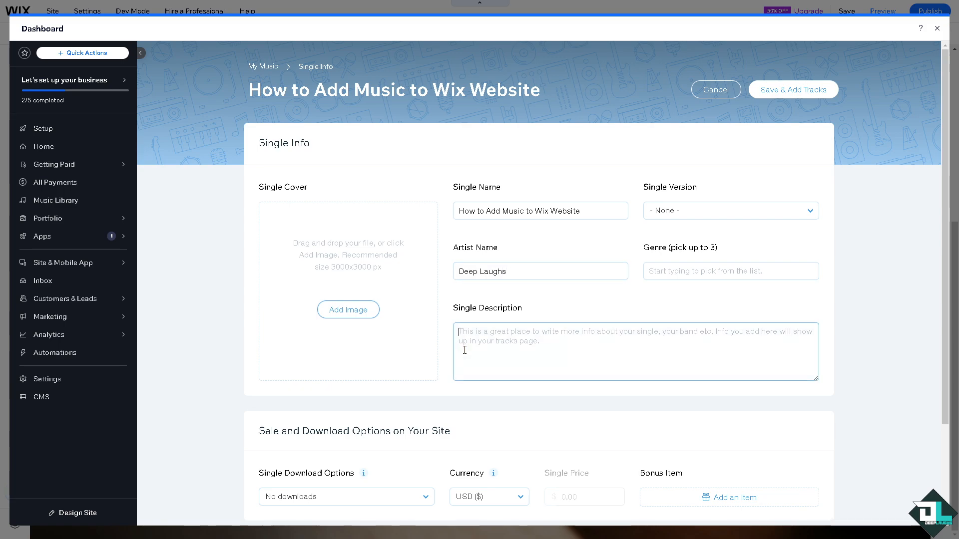
type("How to Add Music to Wix Website")
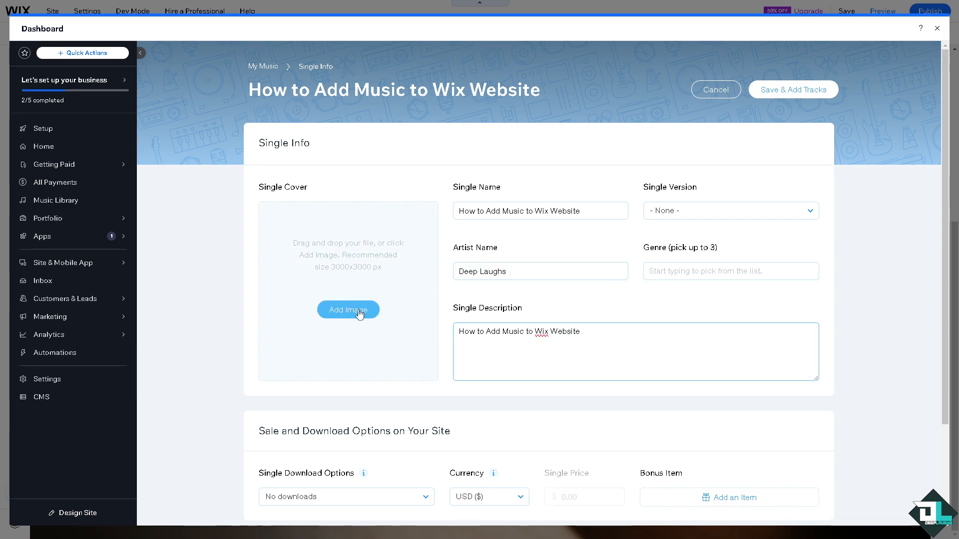
Step: Set the Deep Laughs logo as the cover image and save the single to add tracks
left_click(348, 310)
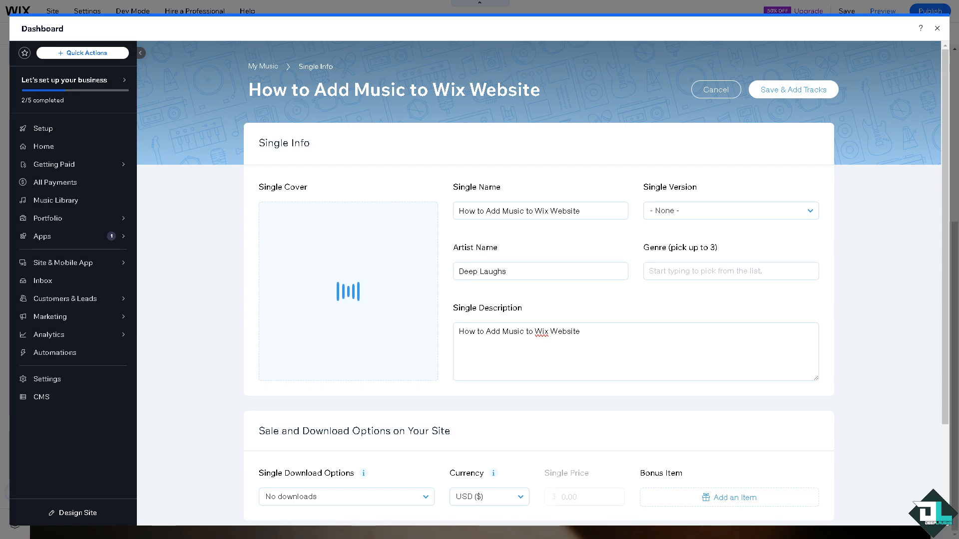
left_click(347, 291)
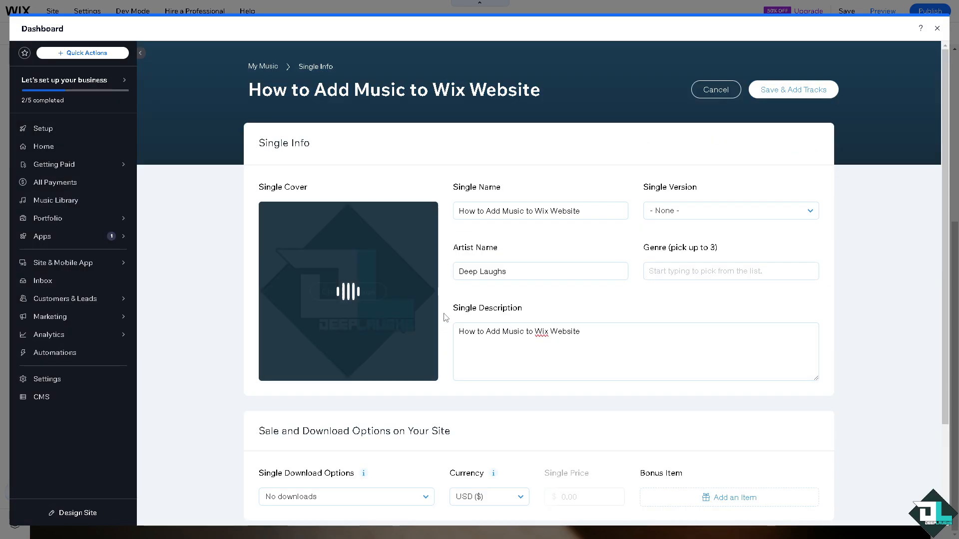
scroll("down", 3)
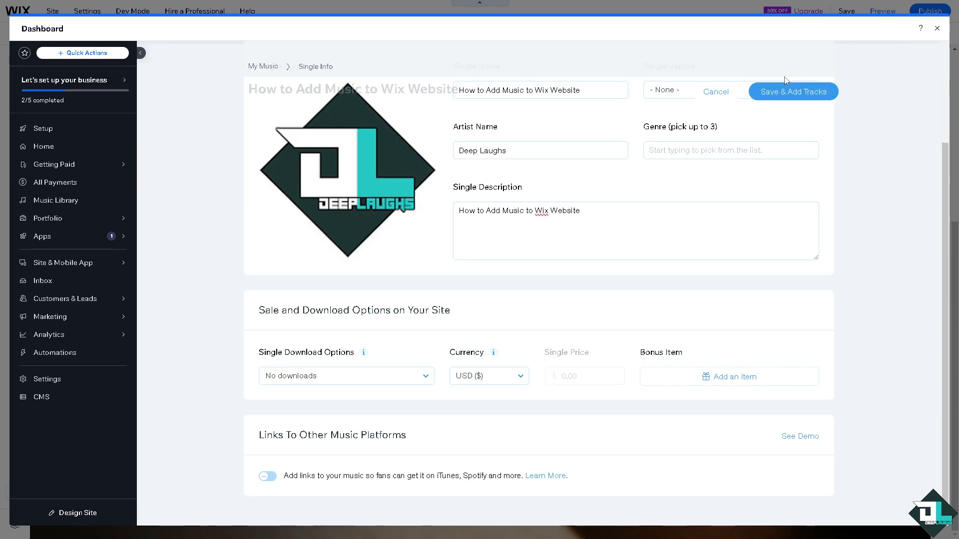
left_click(792, 91)
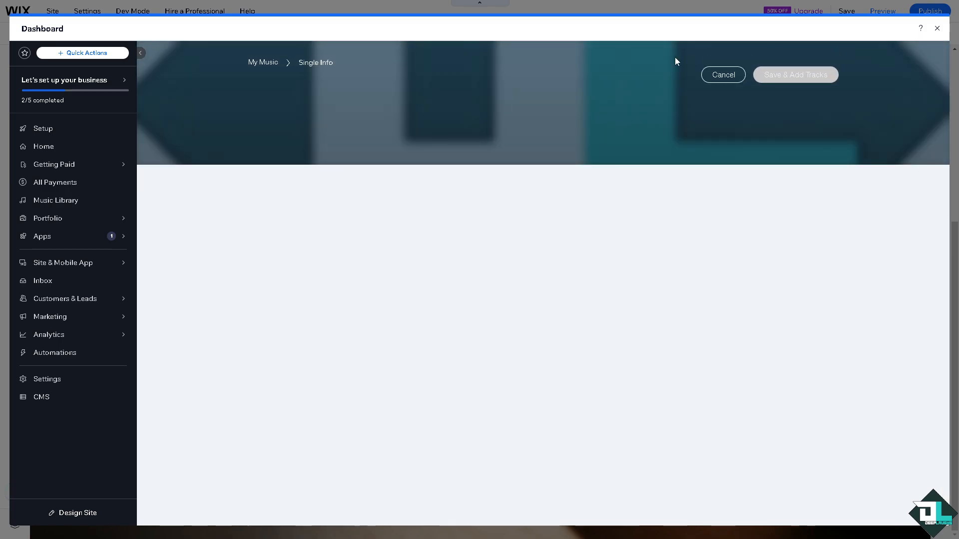
Step: Start selecting tracks from site files, then close the picker and return to the editor without tracks
left_click(794, 74)
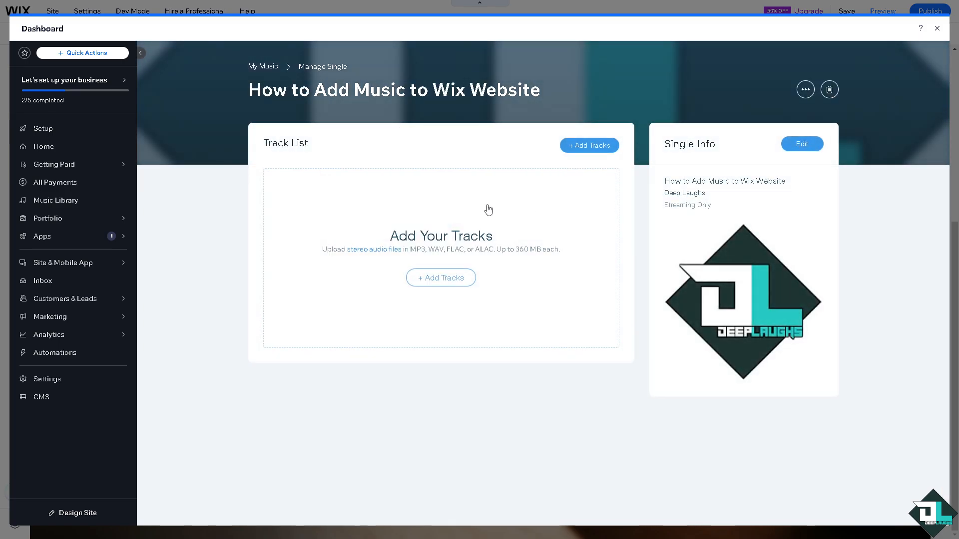
left_click(588, 145)
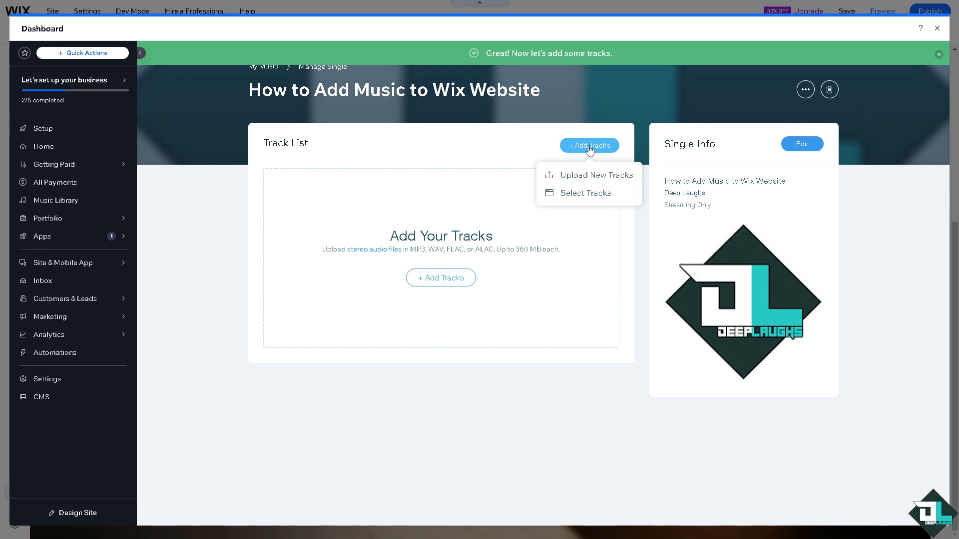
left_click(586, 193)
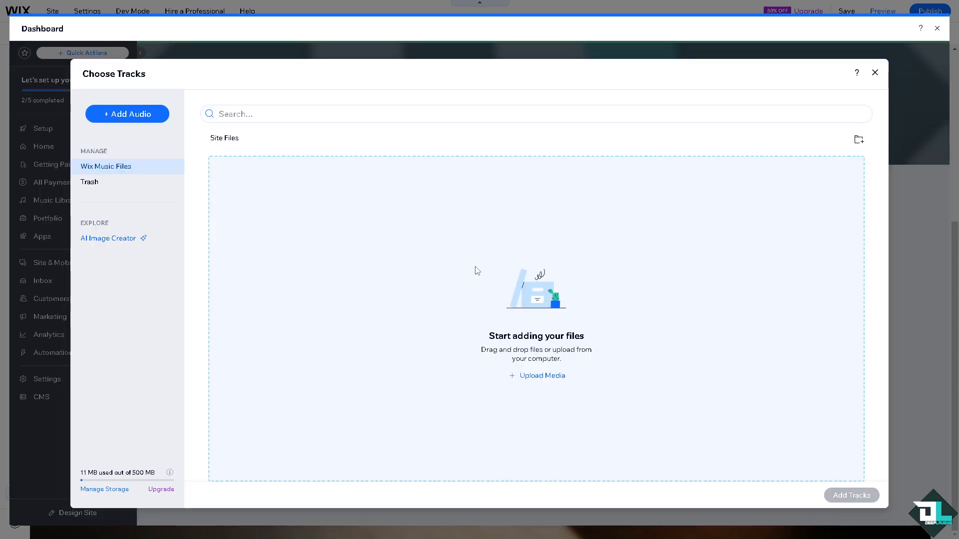
mouse_move(499, 296)
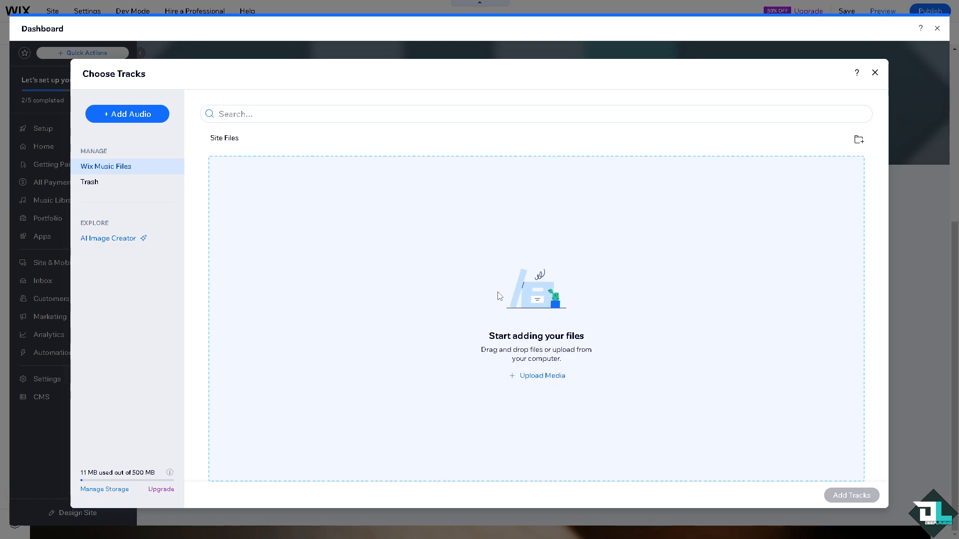
mouse_move(894, 69)
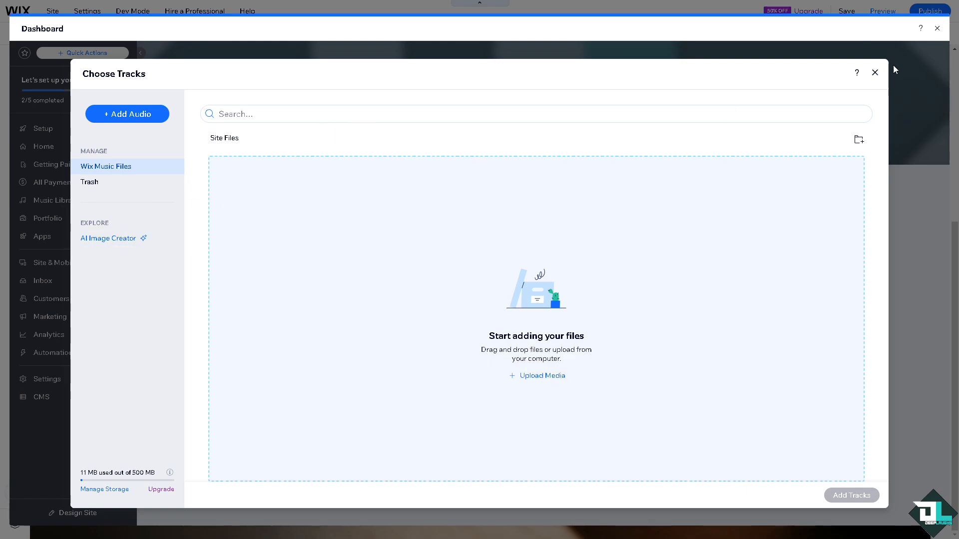
mouse_move(887, 69)
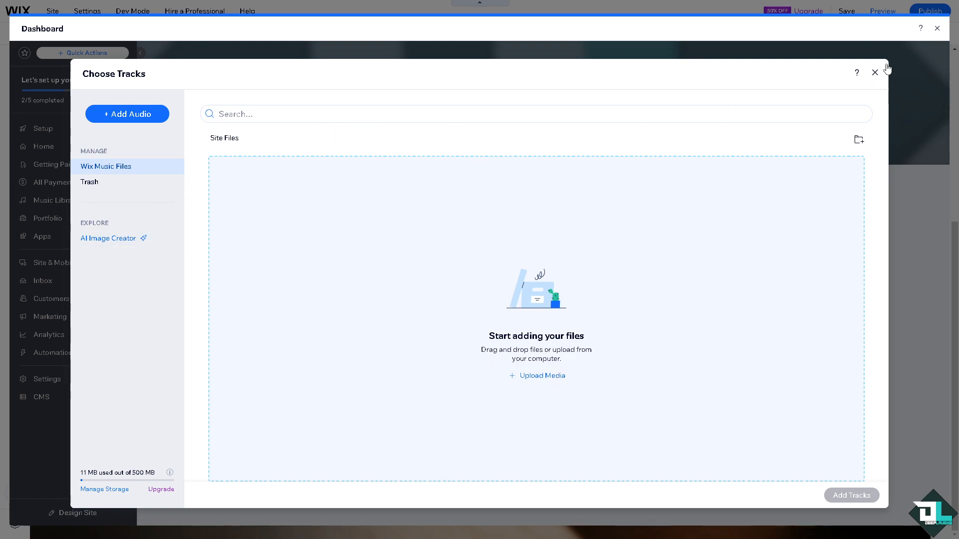
left_click(874, 72)
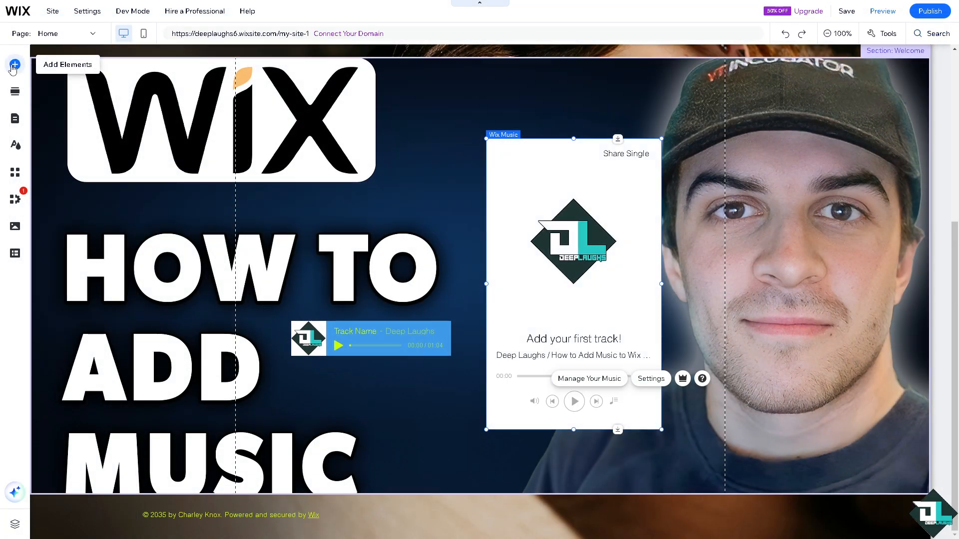
Step: Add a SoundCloud player with the Wix Demo Album from Video & Music to the Welcome section
left_click(14, 64)
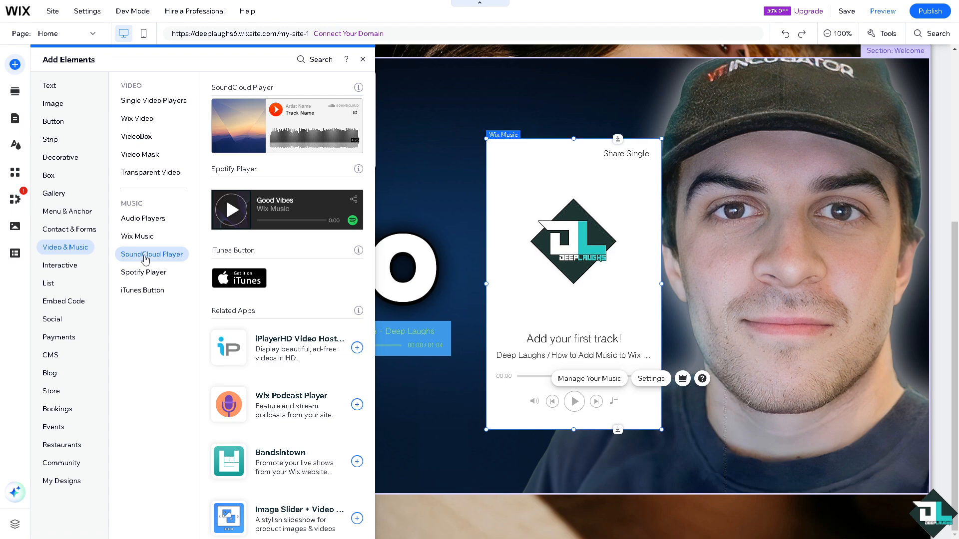
mouse_move(275, 193)
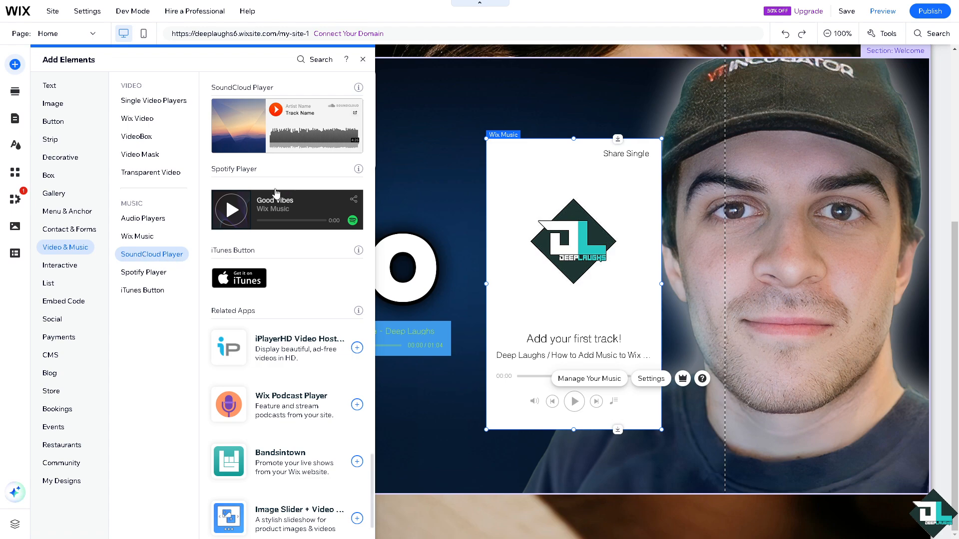
left_click(361, 59)
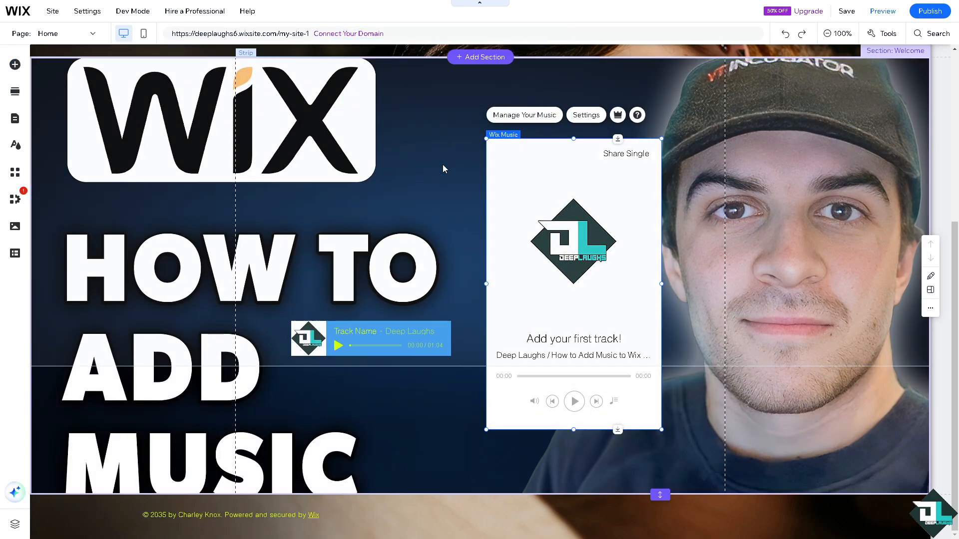
left_click(524, 115)
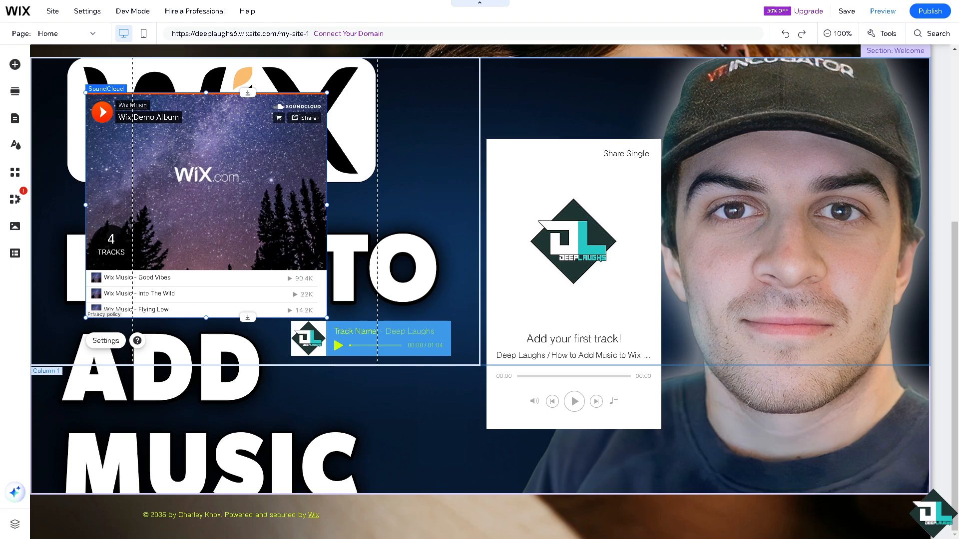
mouse_move(151, 182)
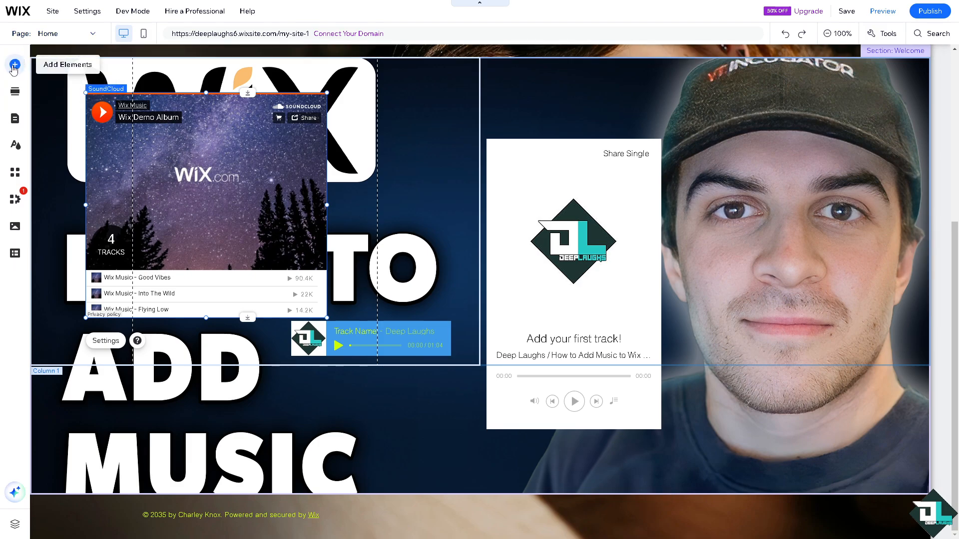
Step: Place the Good Vibes Spotify player at the top of the Welcome section's right column
left_click(14, 64)
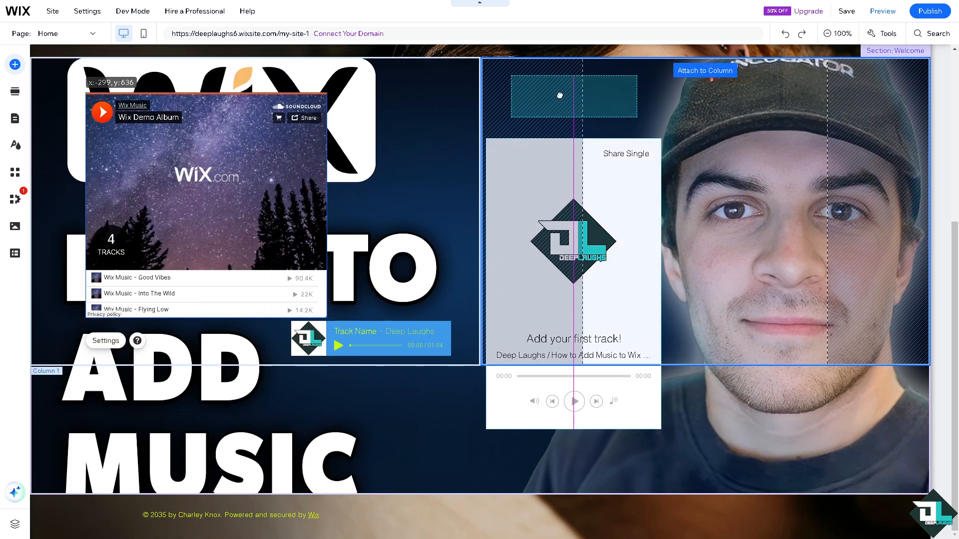
scroll("up", 3)
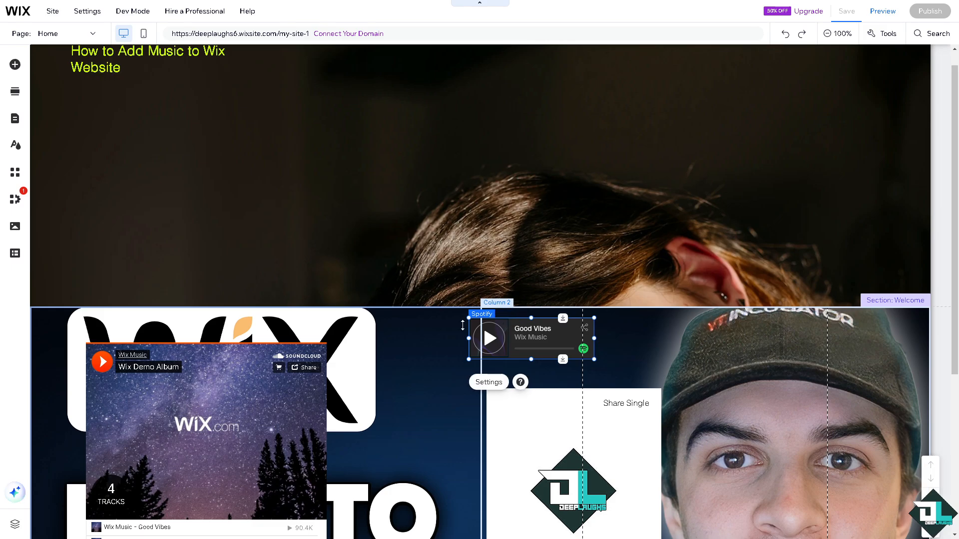
left_click(846, 11)
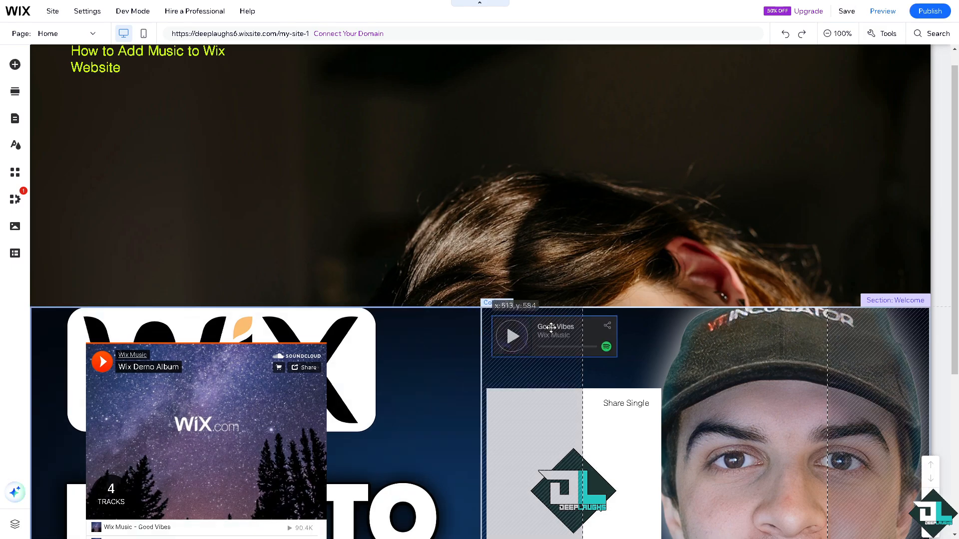
left_click(553, 337)
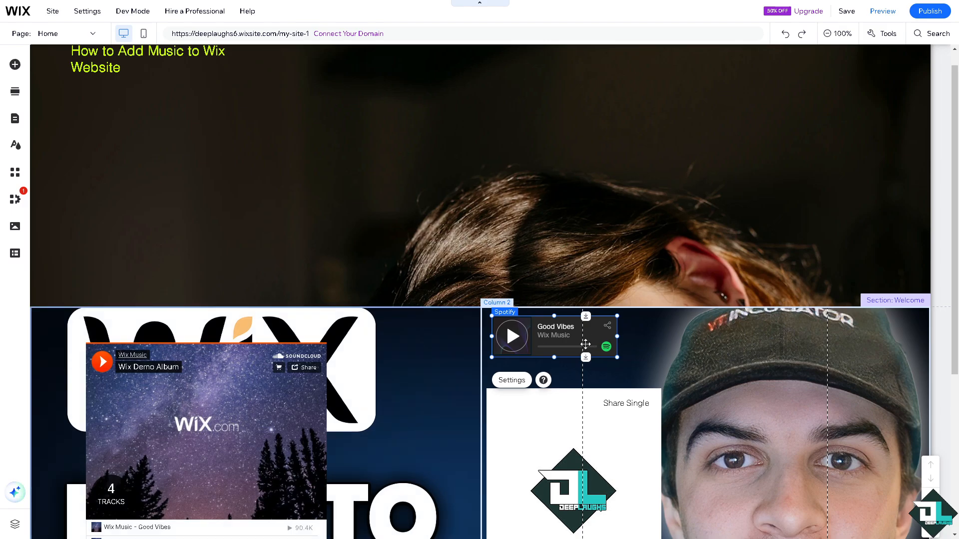
scroll("down", 3)
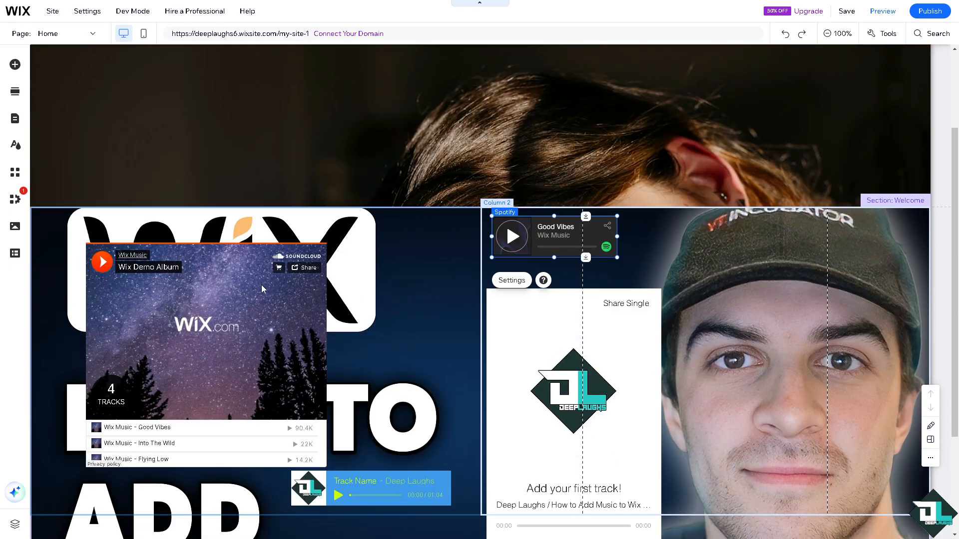
scroll("down", 3)
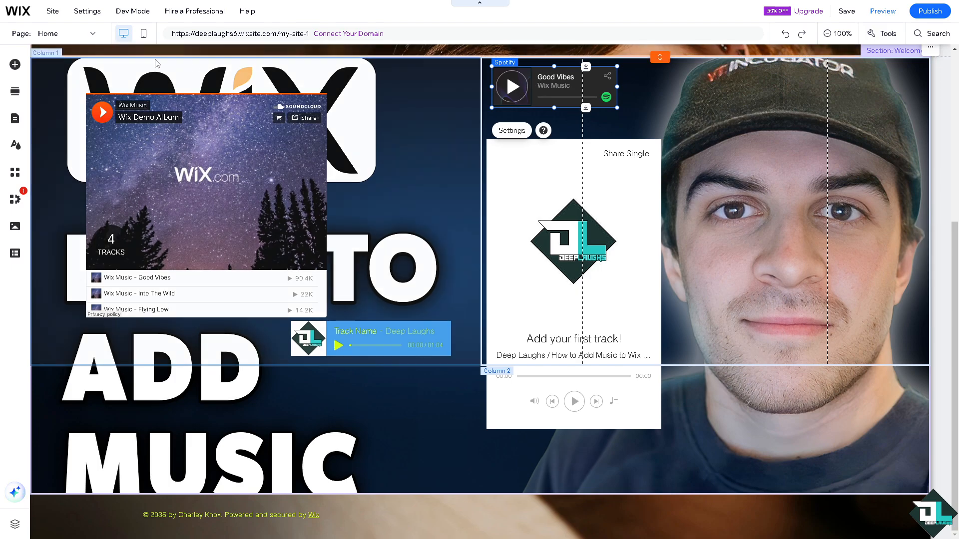
mouse_move(15, 64)
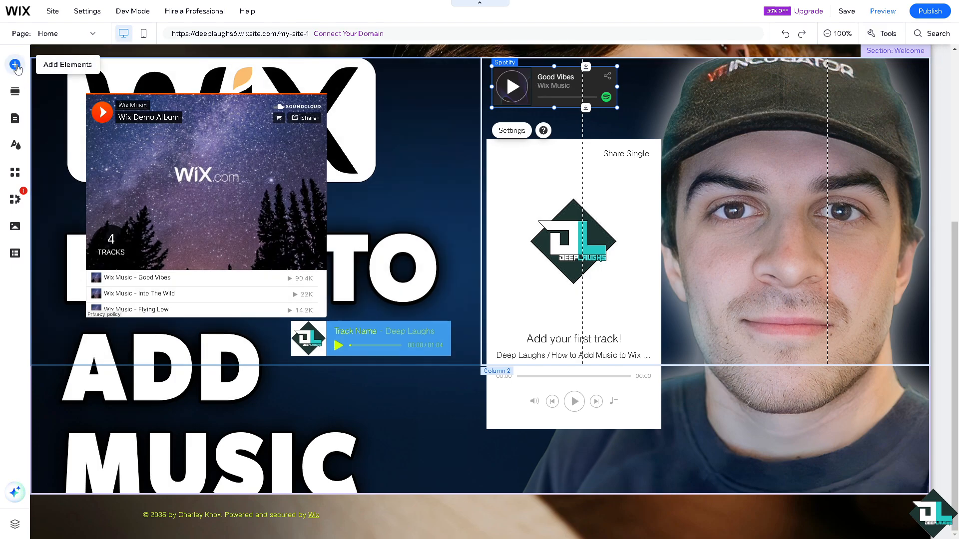
Step: Add an iTunes button, give it a Float entrance animation and show its loop options
left_click(15, 64)
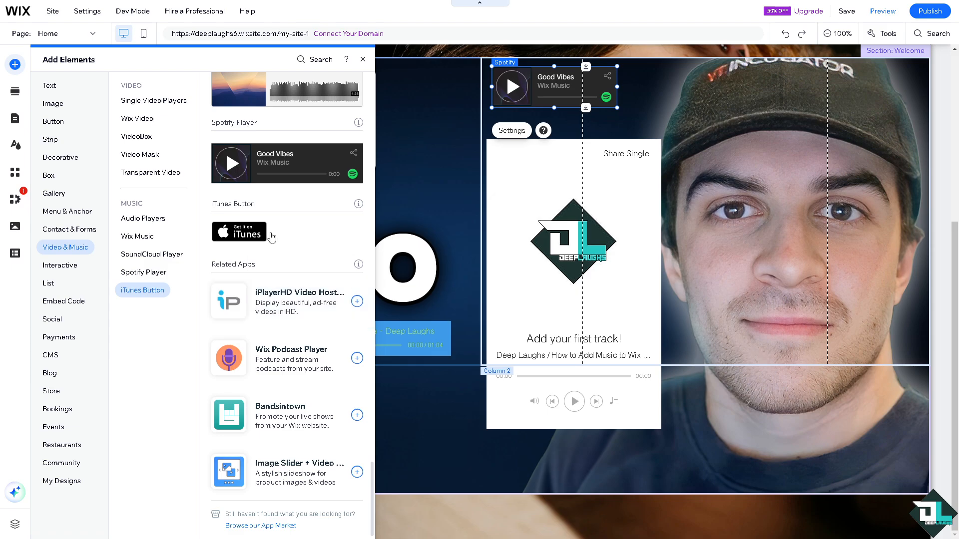
mouse_move(252, 236)
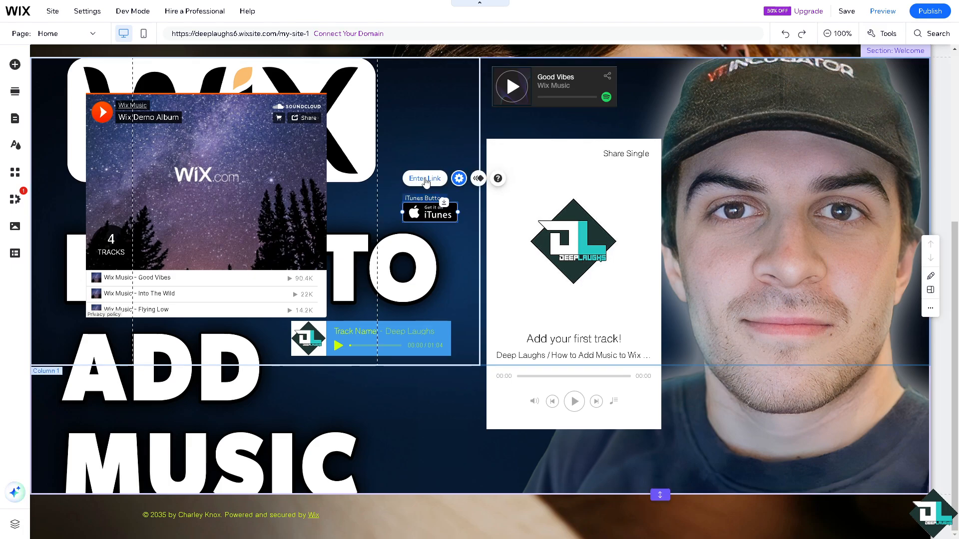
left_click(459, 178)
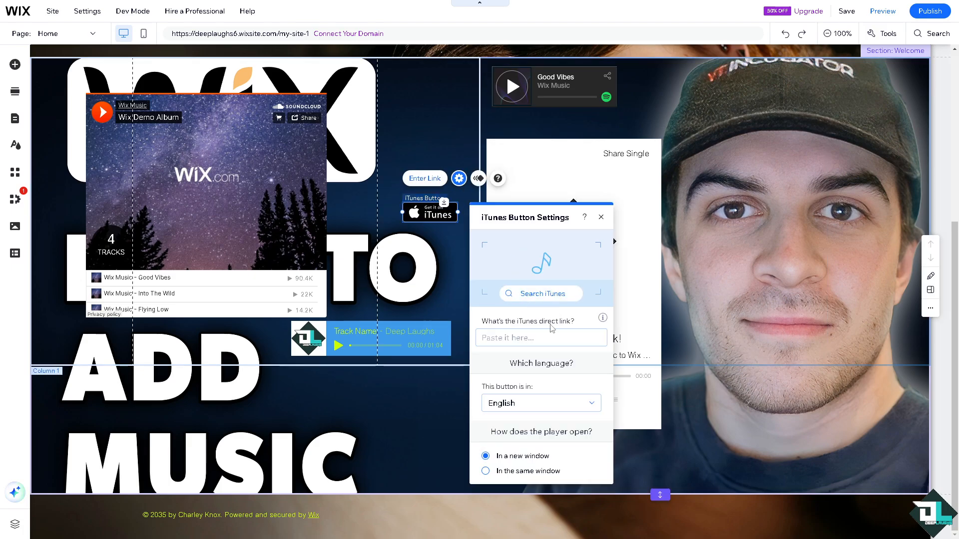
left_click(540, 338)
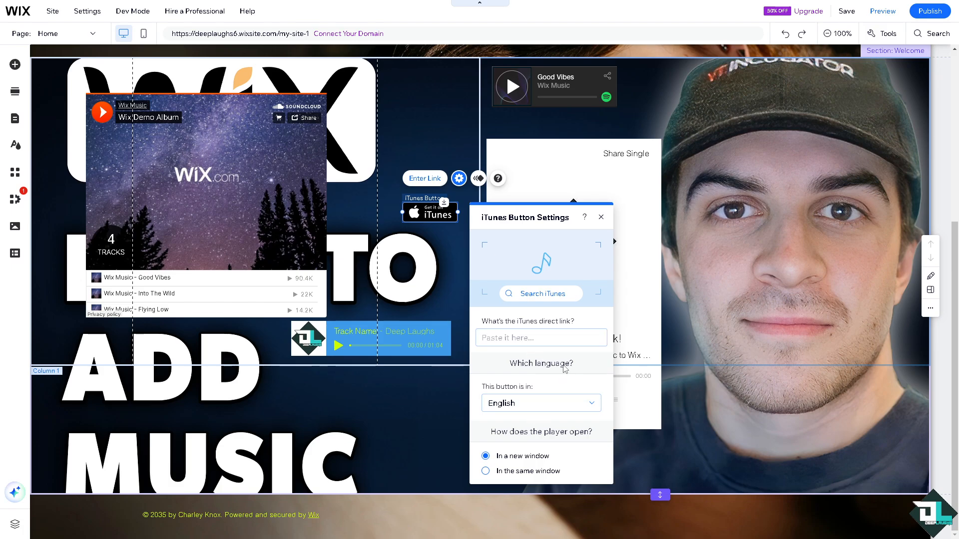
mouse_move(479, 178)
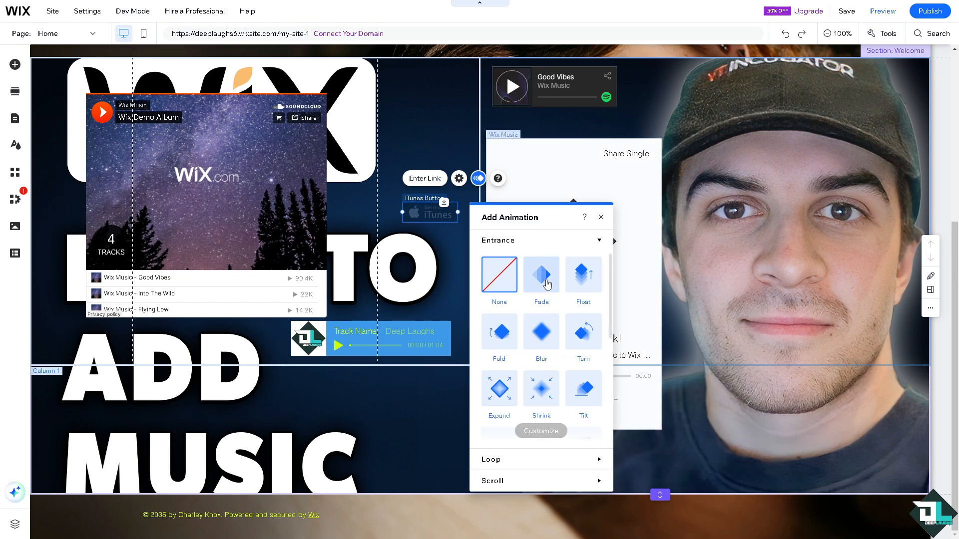
left_click(583, 274)
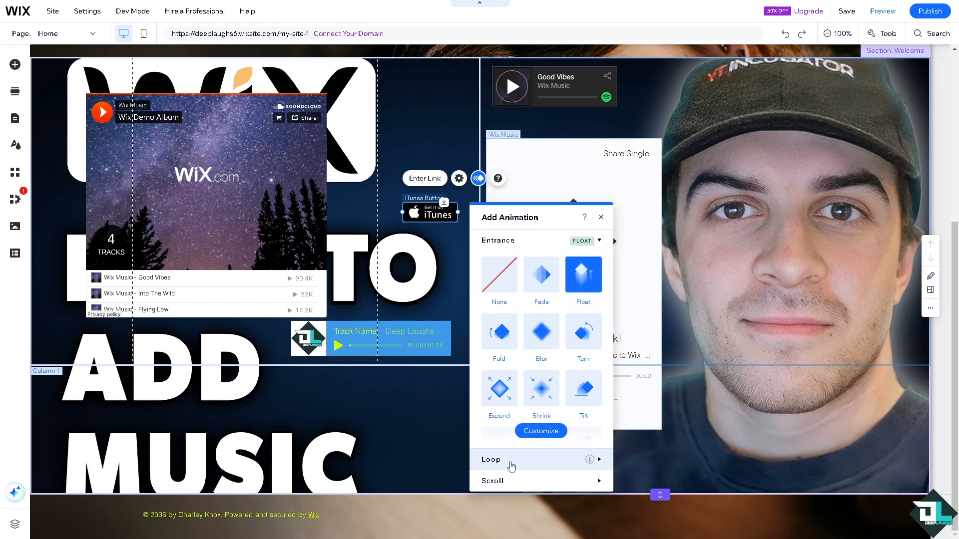
left_click(491, 459)
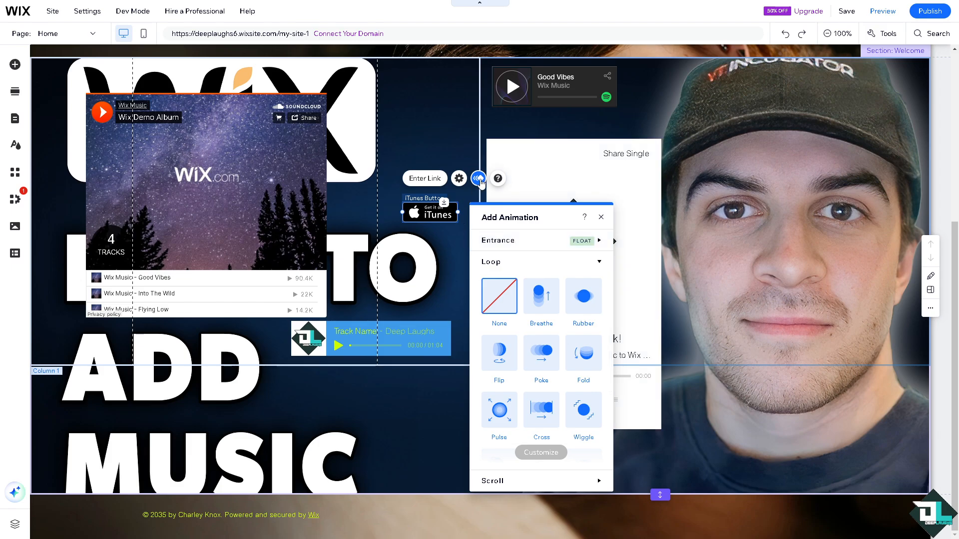
mouse_move(15, 64)
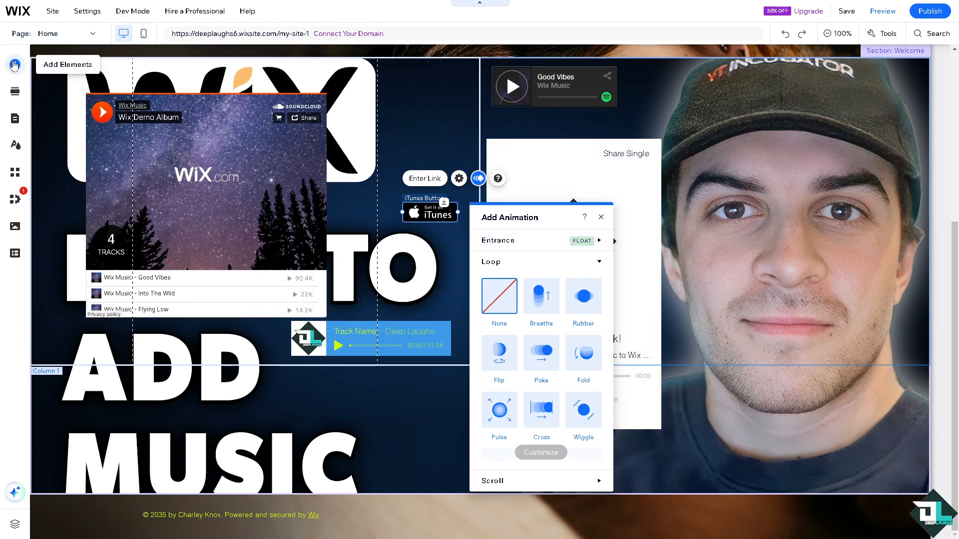
Step: Add the Wix Podcast Player app from the Video & Music related apps
left_click(15, 64)
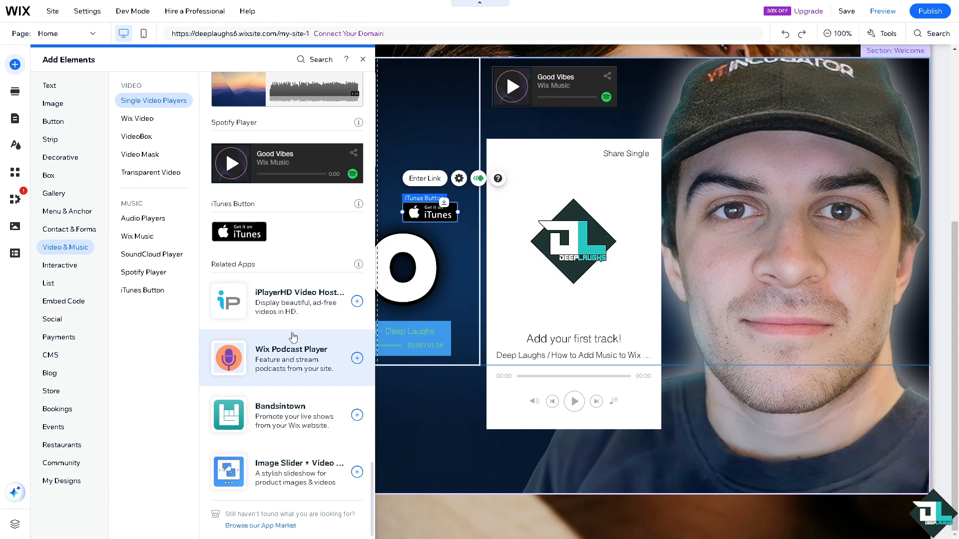
mouse_move(299, 350)
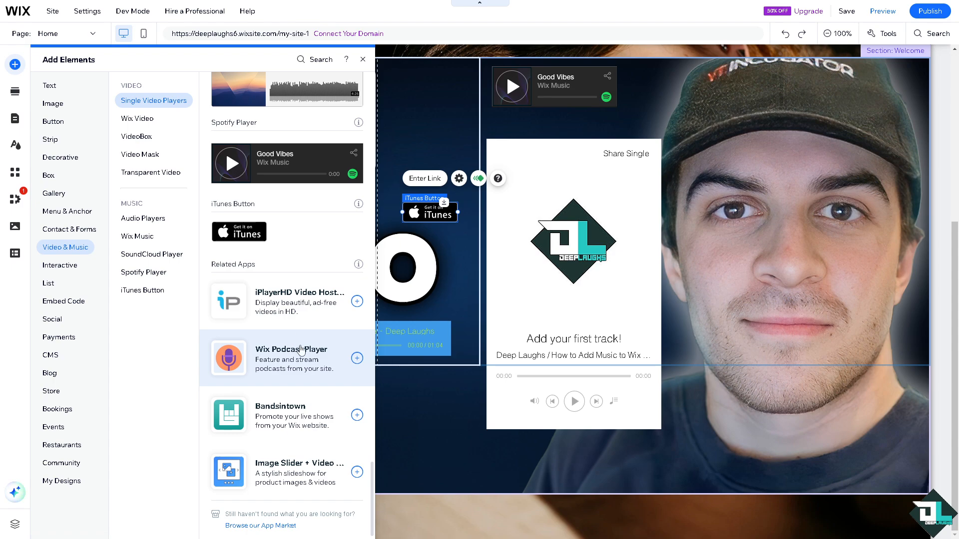
mouse_move(267, 309)
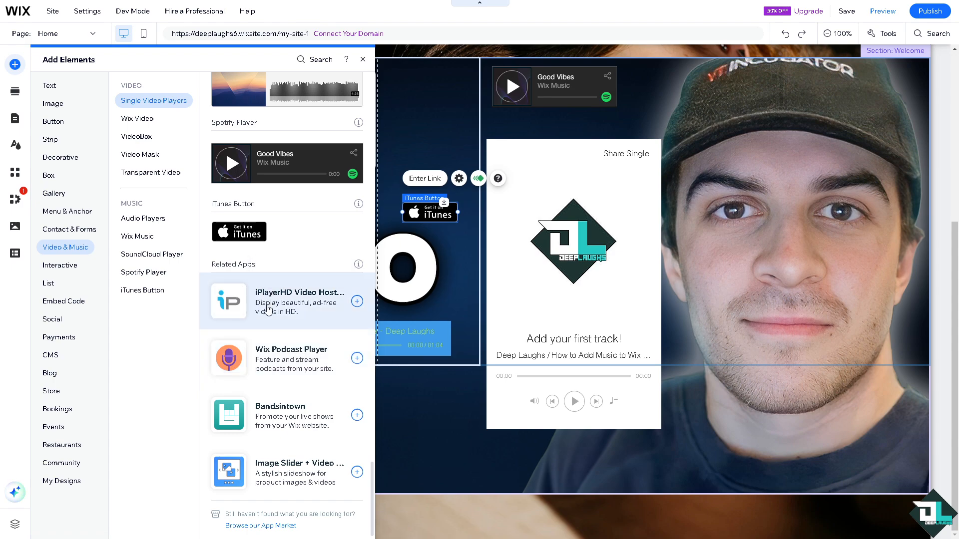
mouse_move(276, 359)
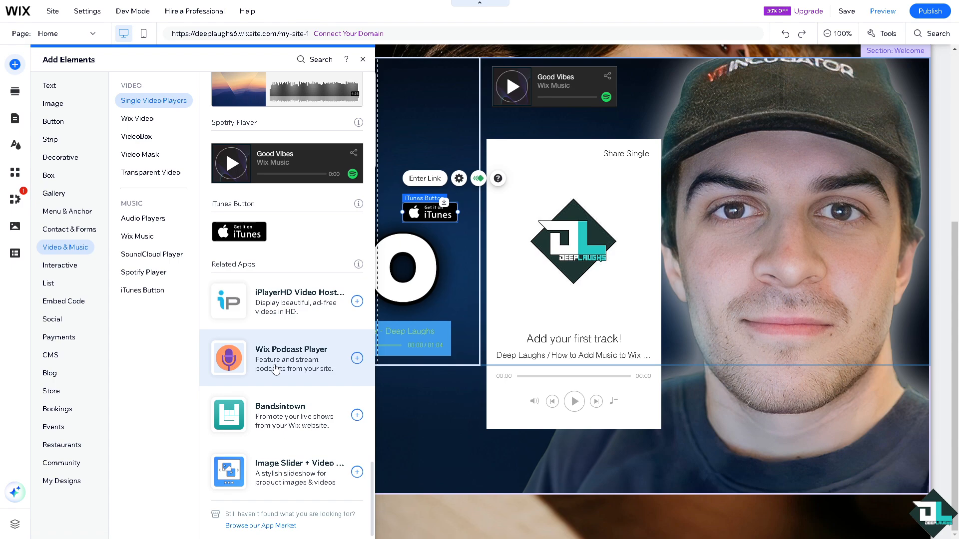
mouse_move(305, 417)
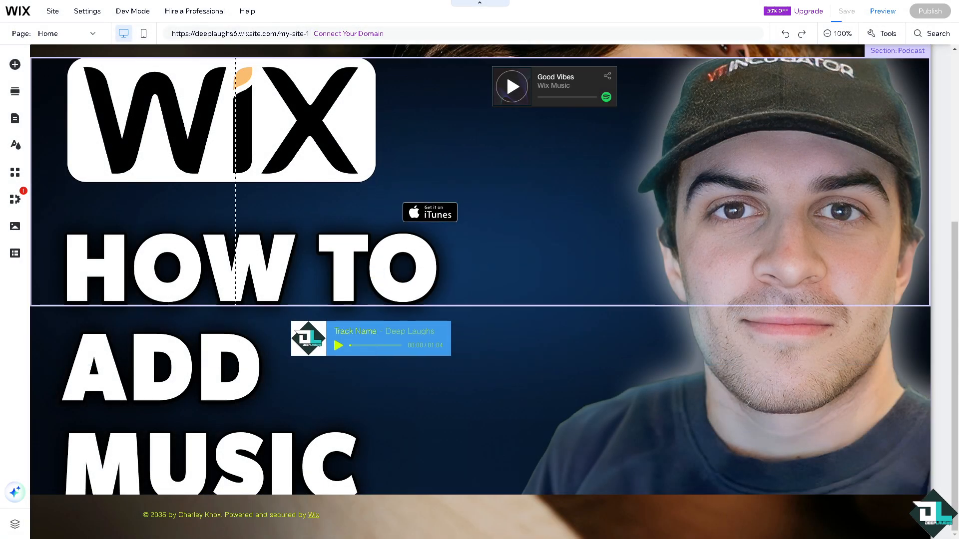
Step: Open the new Podcast page and scroll through the podcast player's four sample episodes
left_click(51, 33)
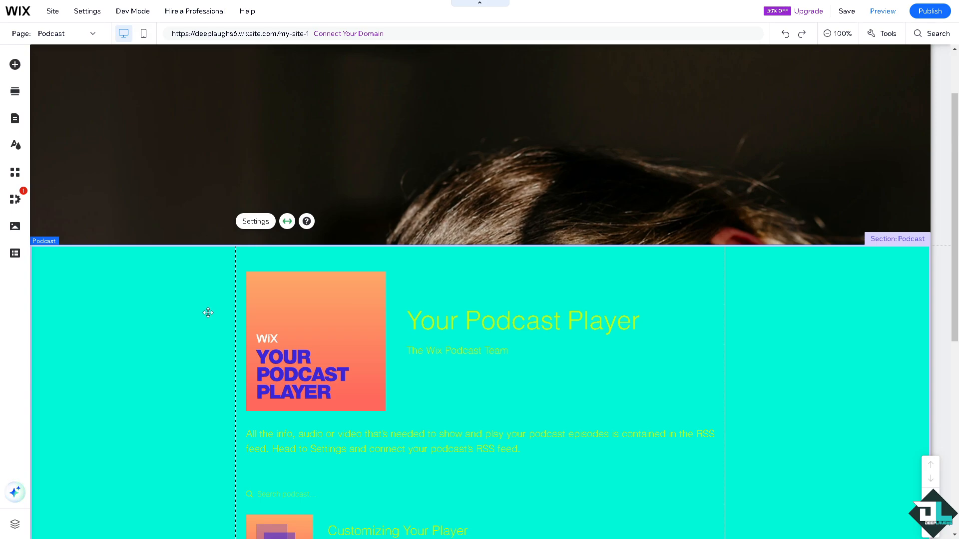
mouse_move(474, 336)
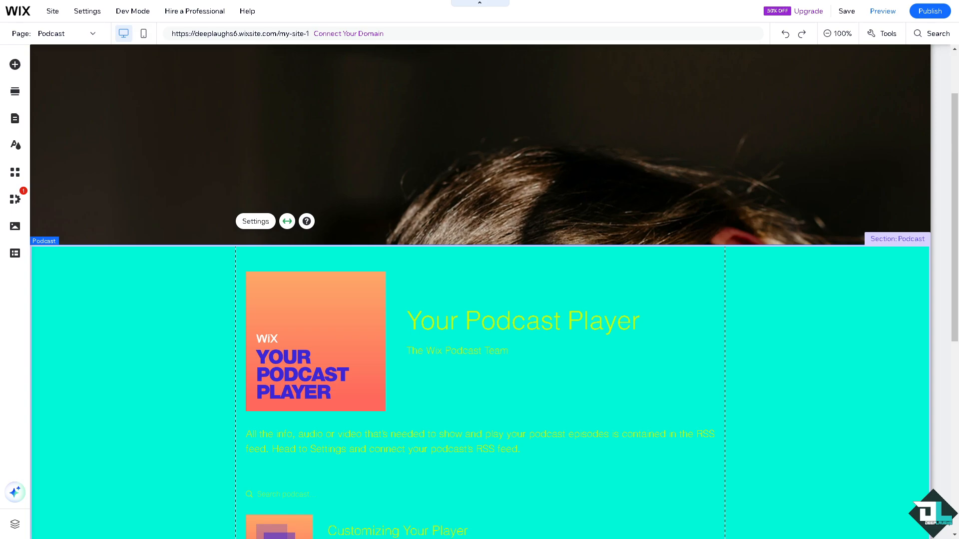
scroll("down", 3)
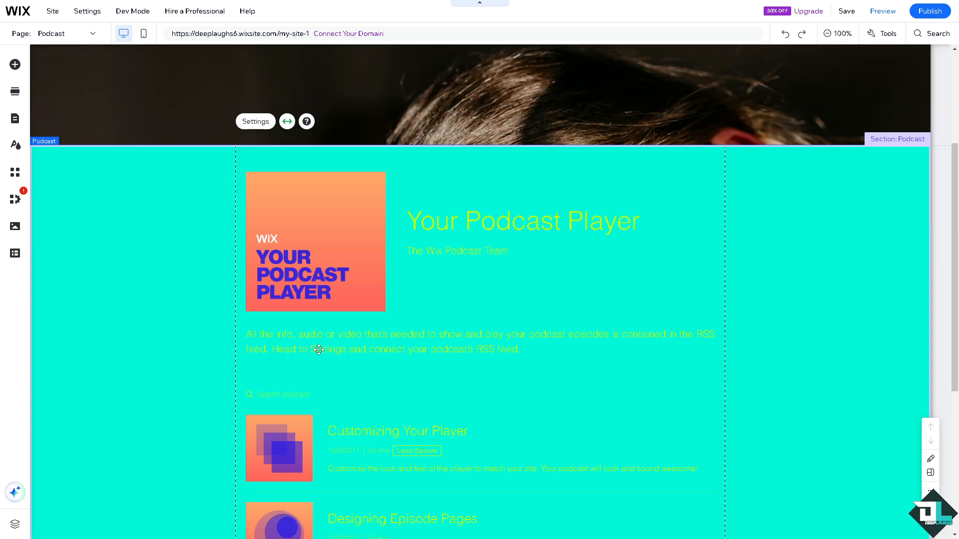
scroll("down", 3)
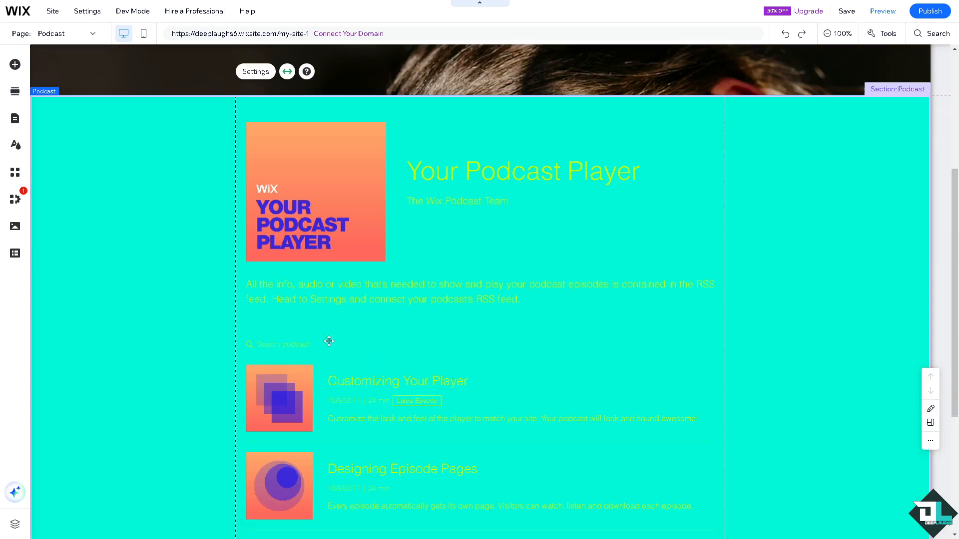
scroll("down", 3)
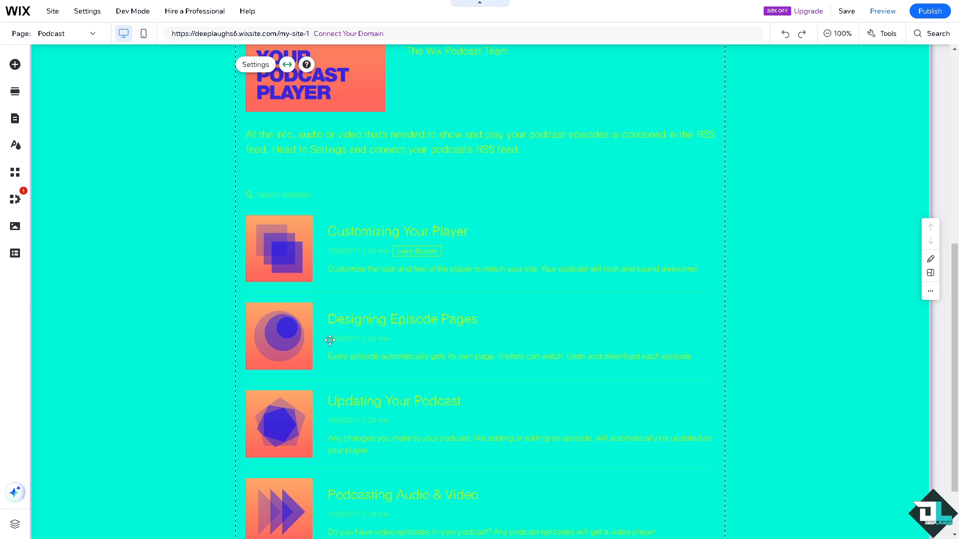
scroll("down", 3)
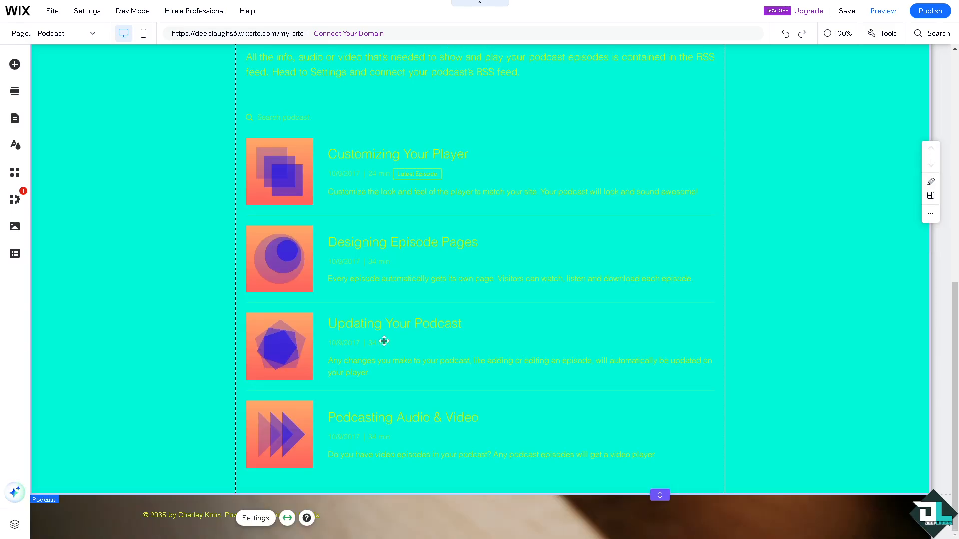
mouse_move(420, 322)
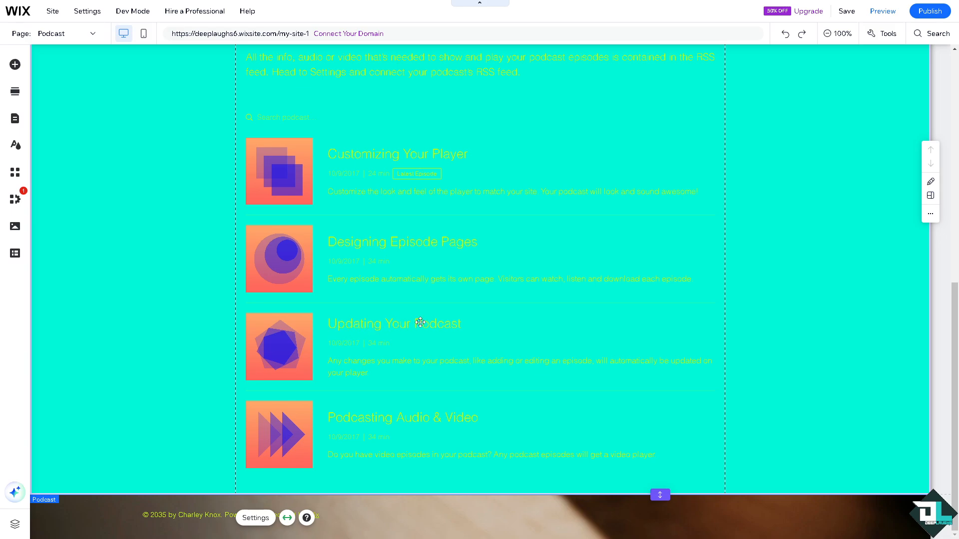
scroll("up", 3)
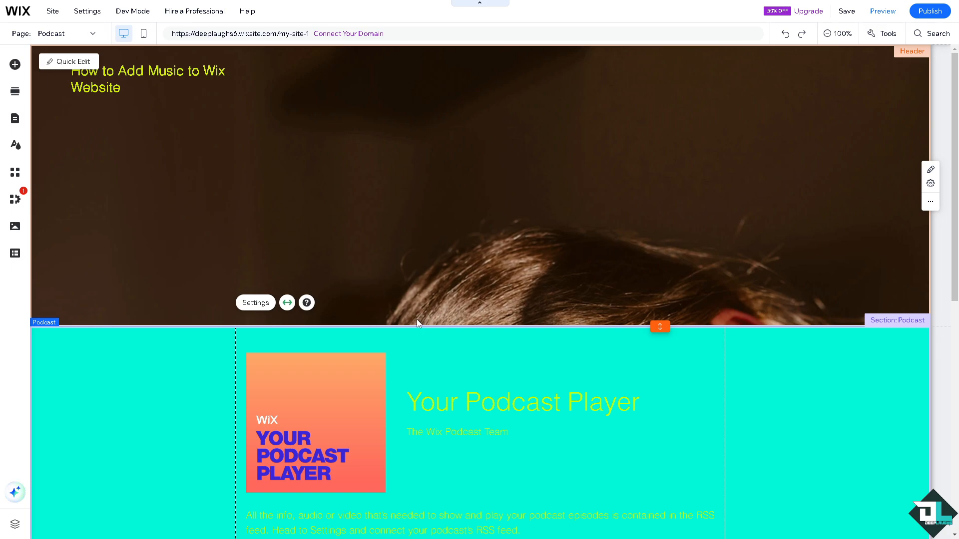
mouse_move(231, 245)
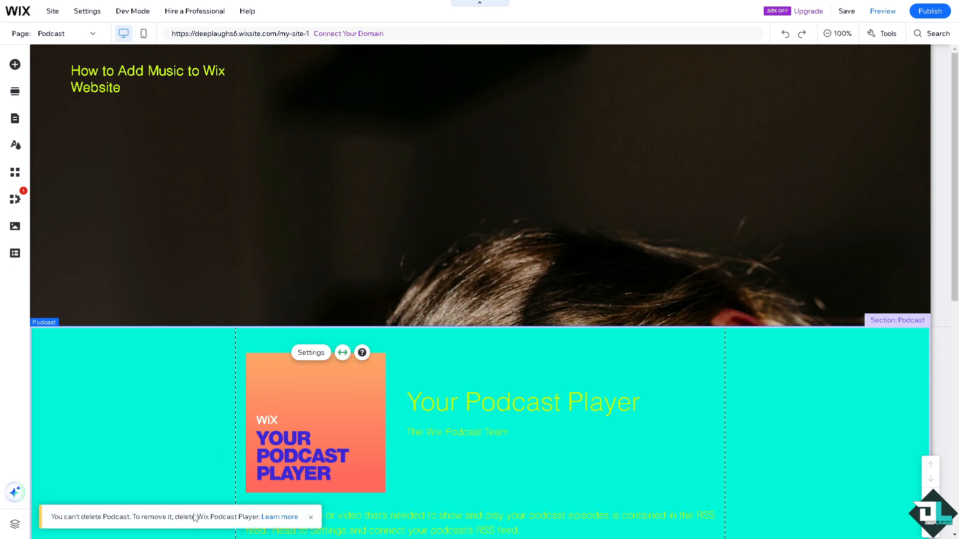
left_click(311, 516)
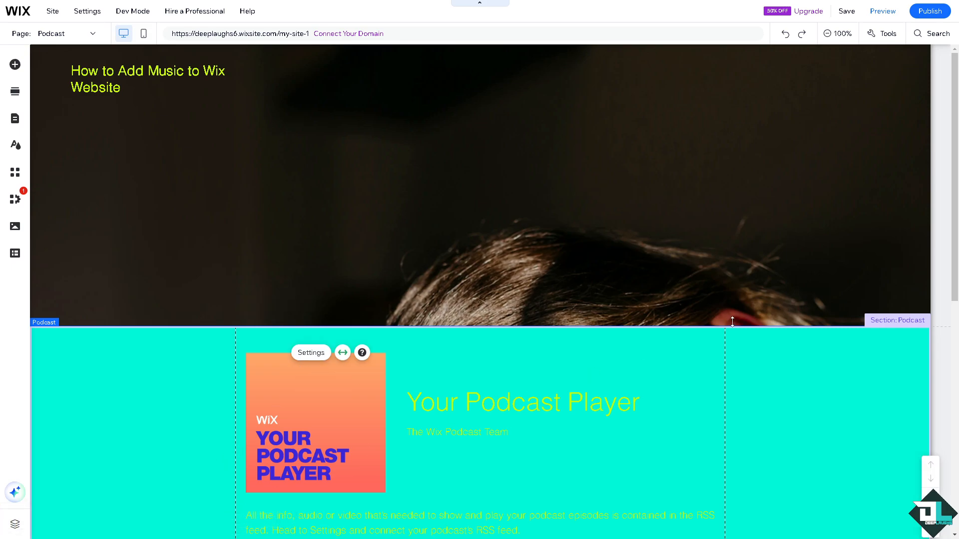
mouse_move(219, 173)
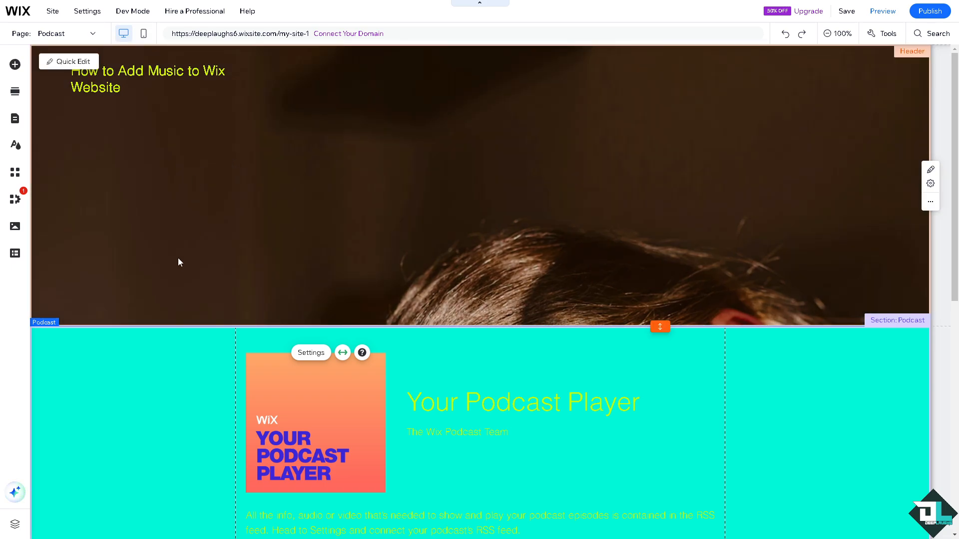
scroll("down", 3)
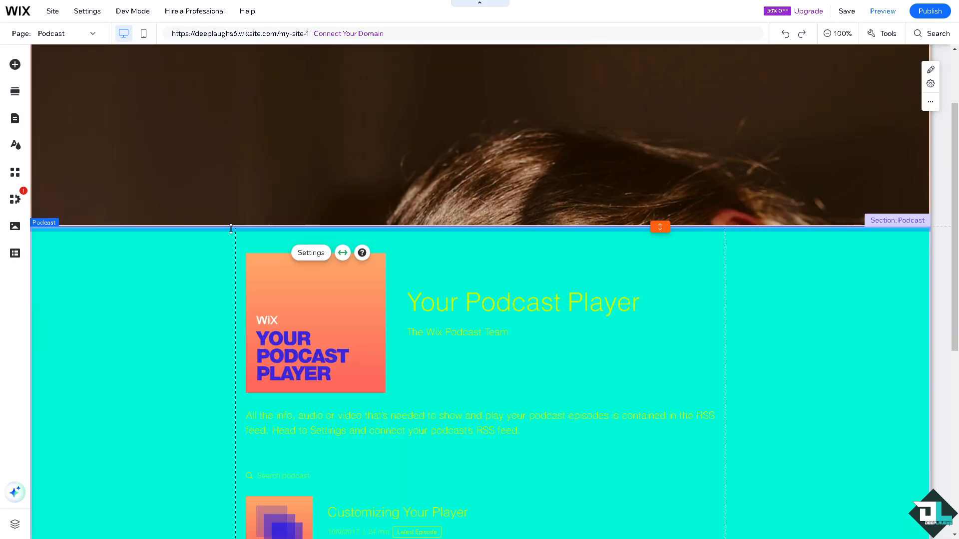